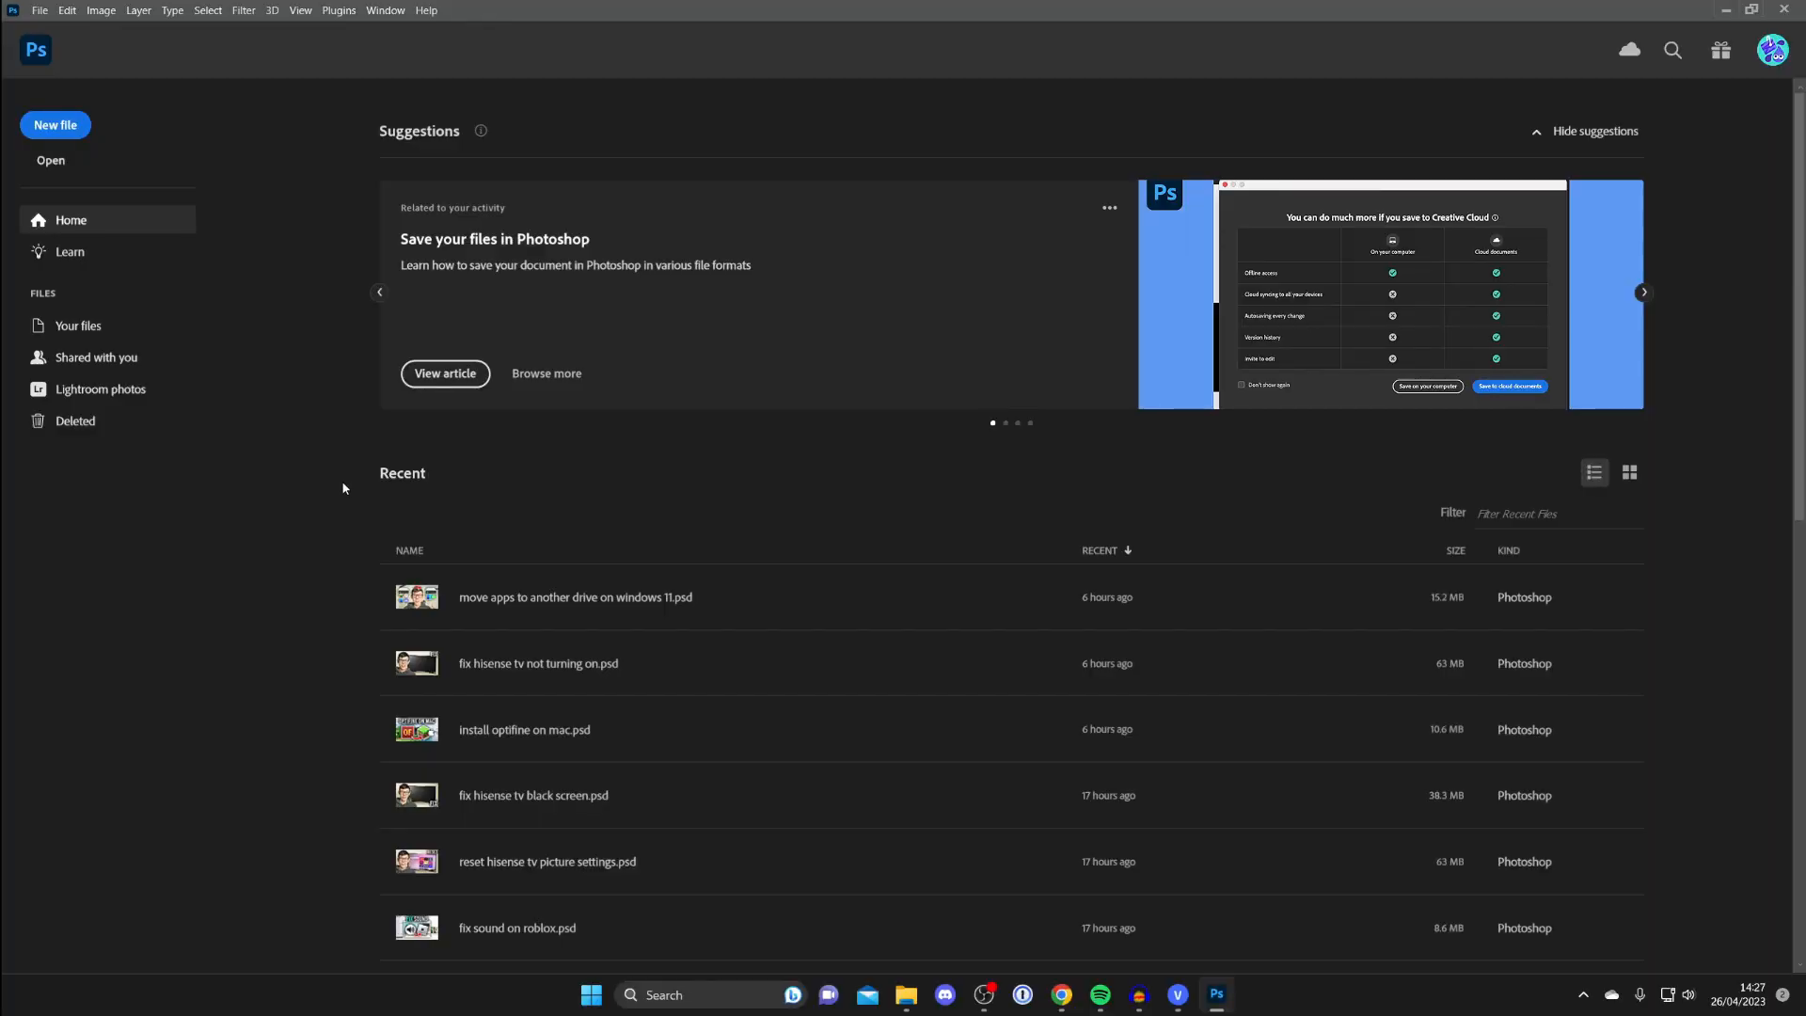
{"action": "mouse_move", "coordinate": [326, 407]}
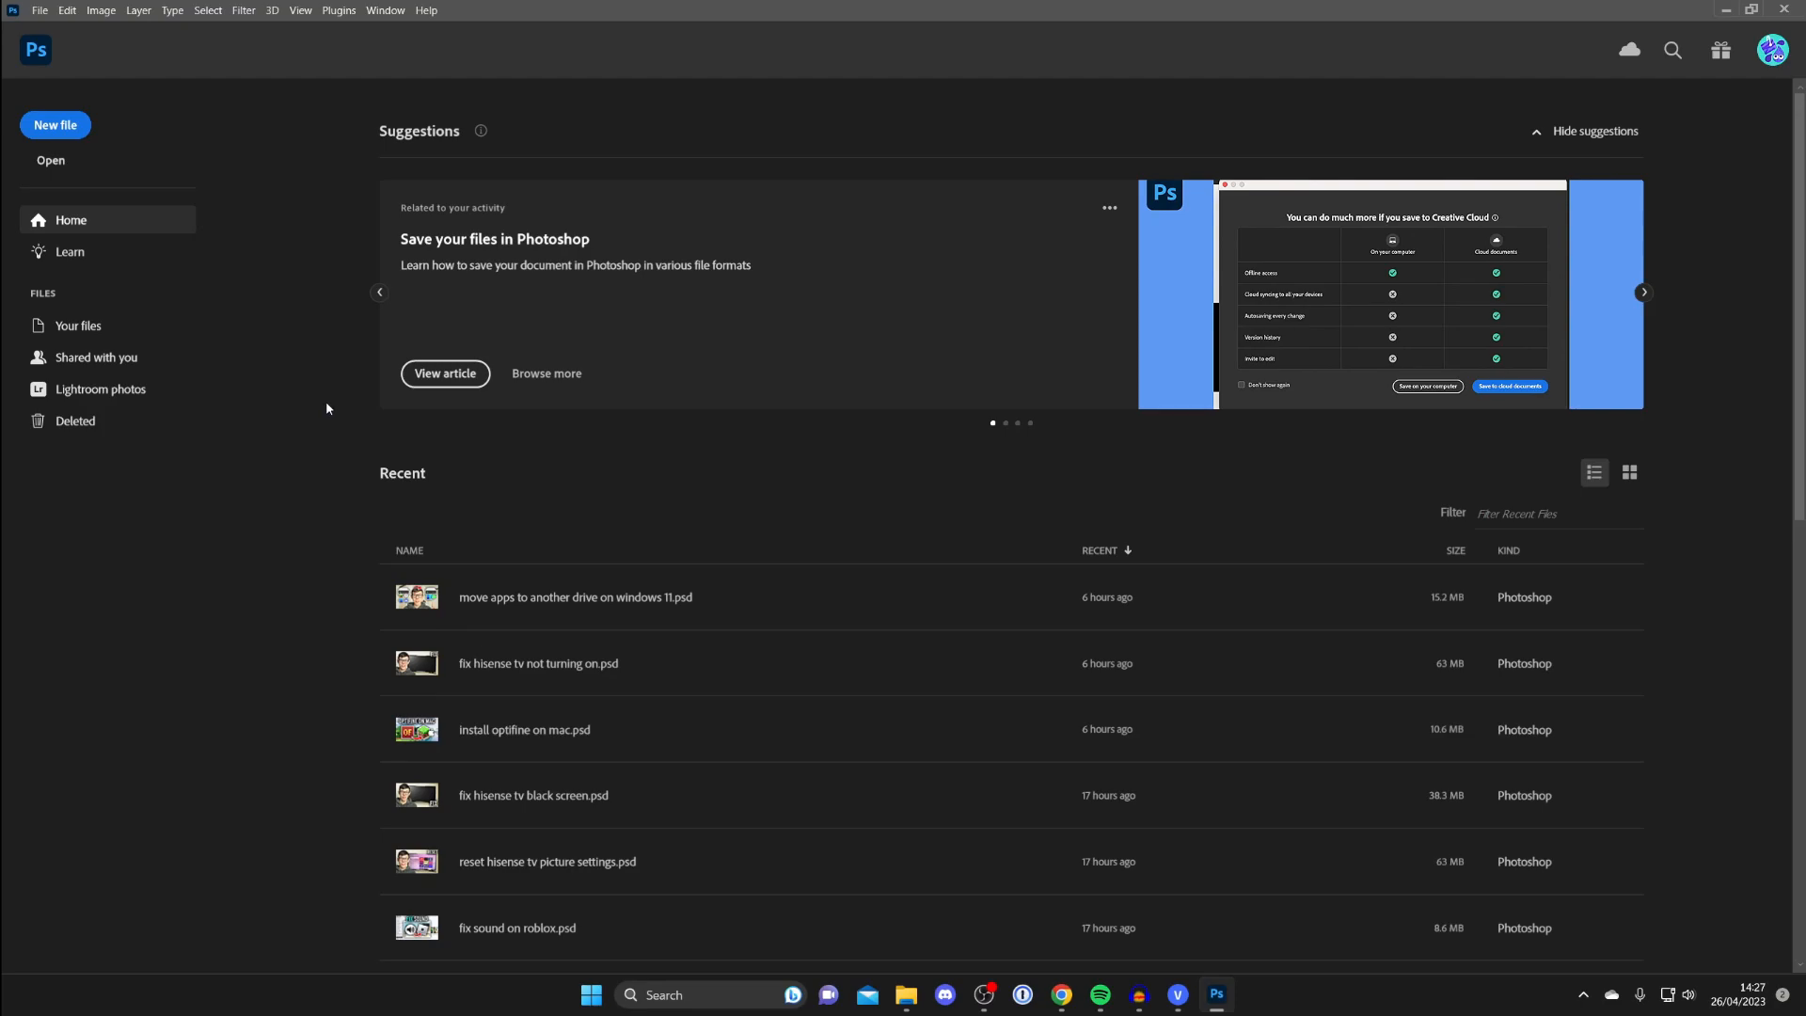
- Open an existing portrait image through File > Open from the Home screen
{"action": "left_click", "coordinate": [40, 11]}
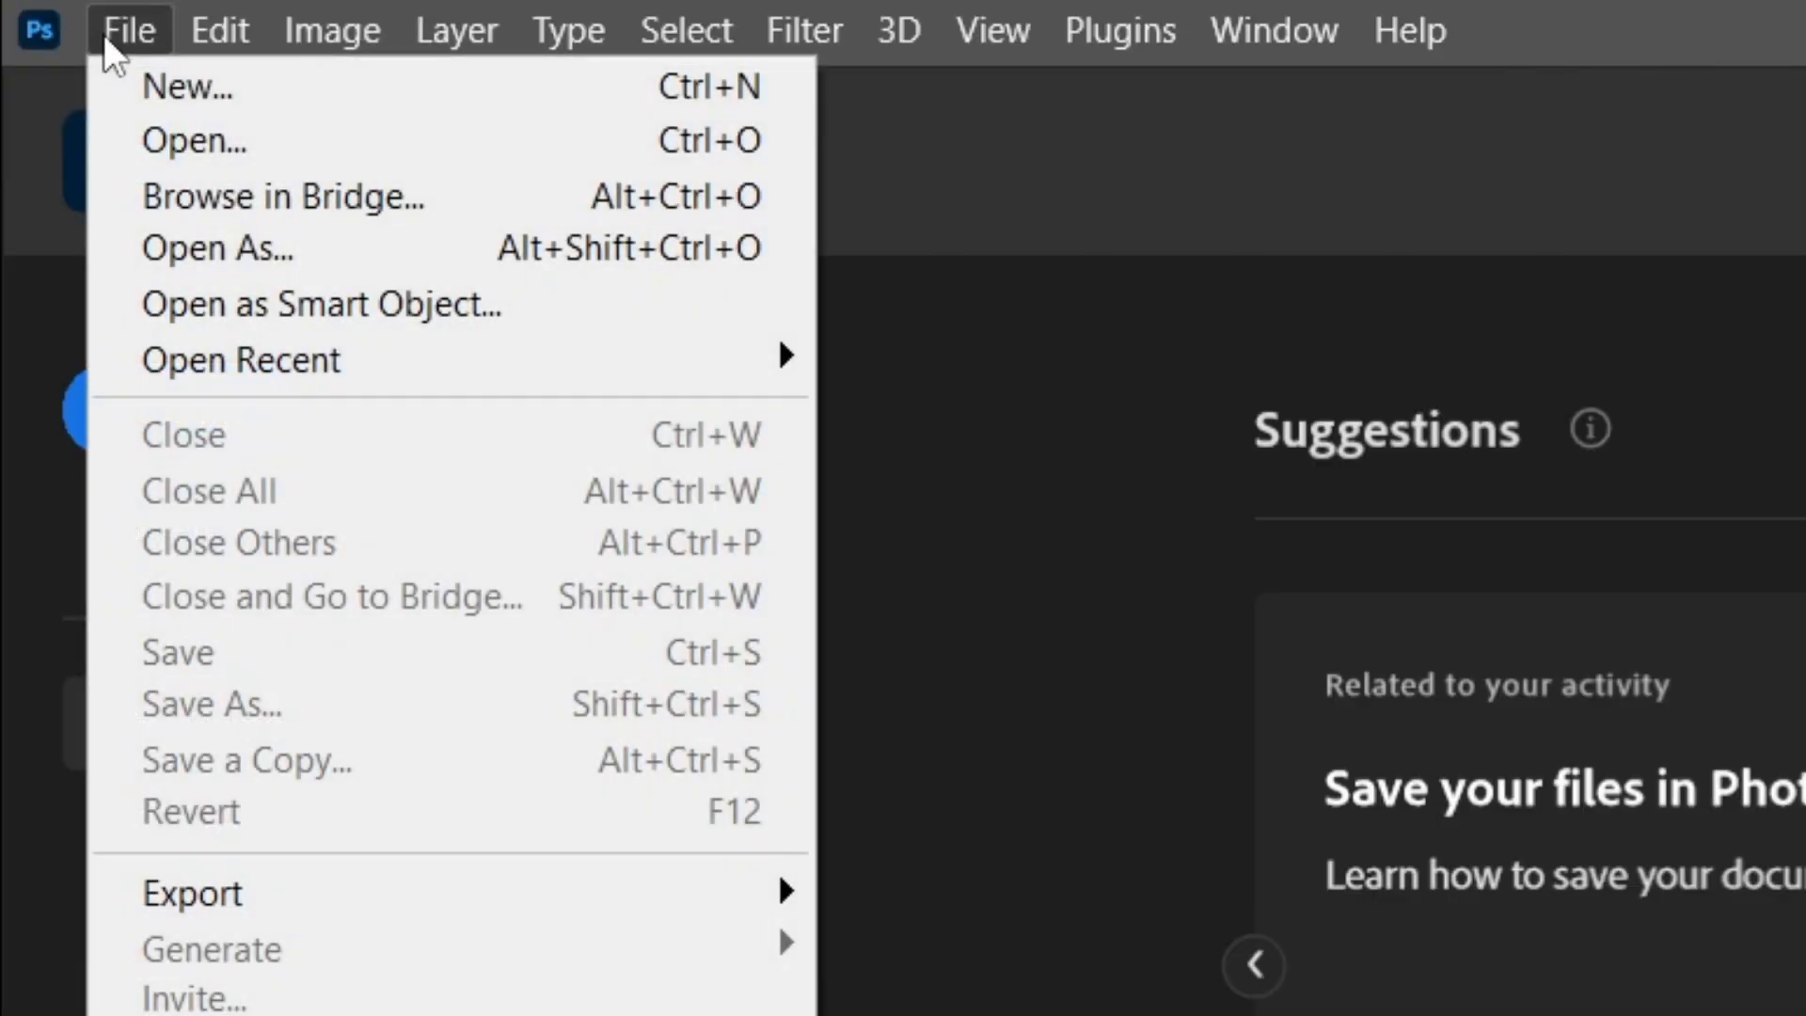
{"action": "mouse_move", "coordinate": [194, 139]}
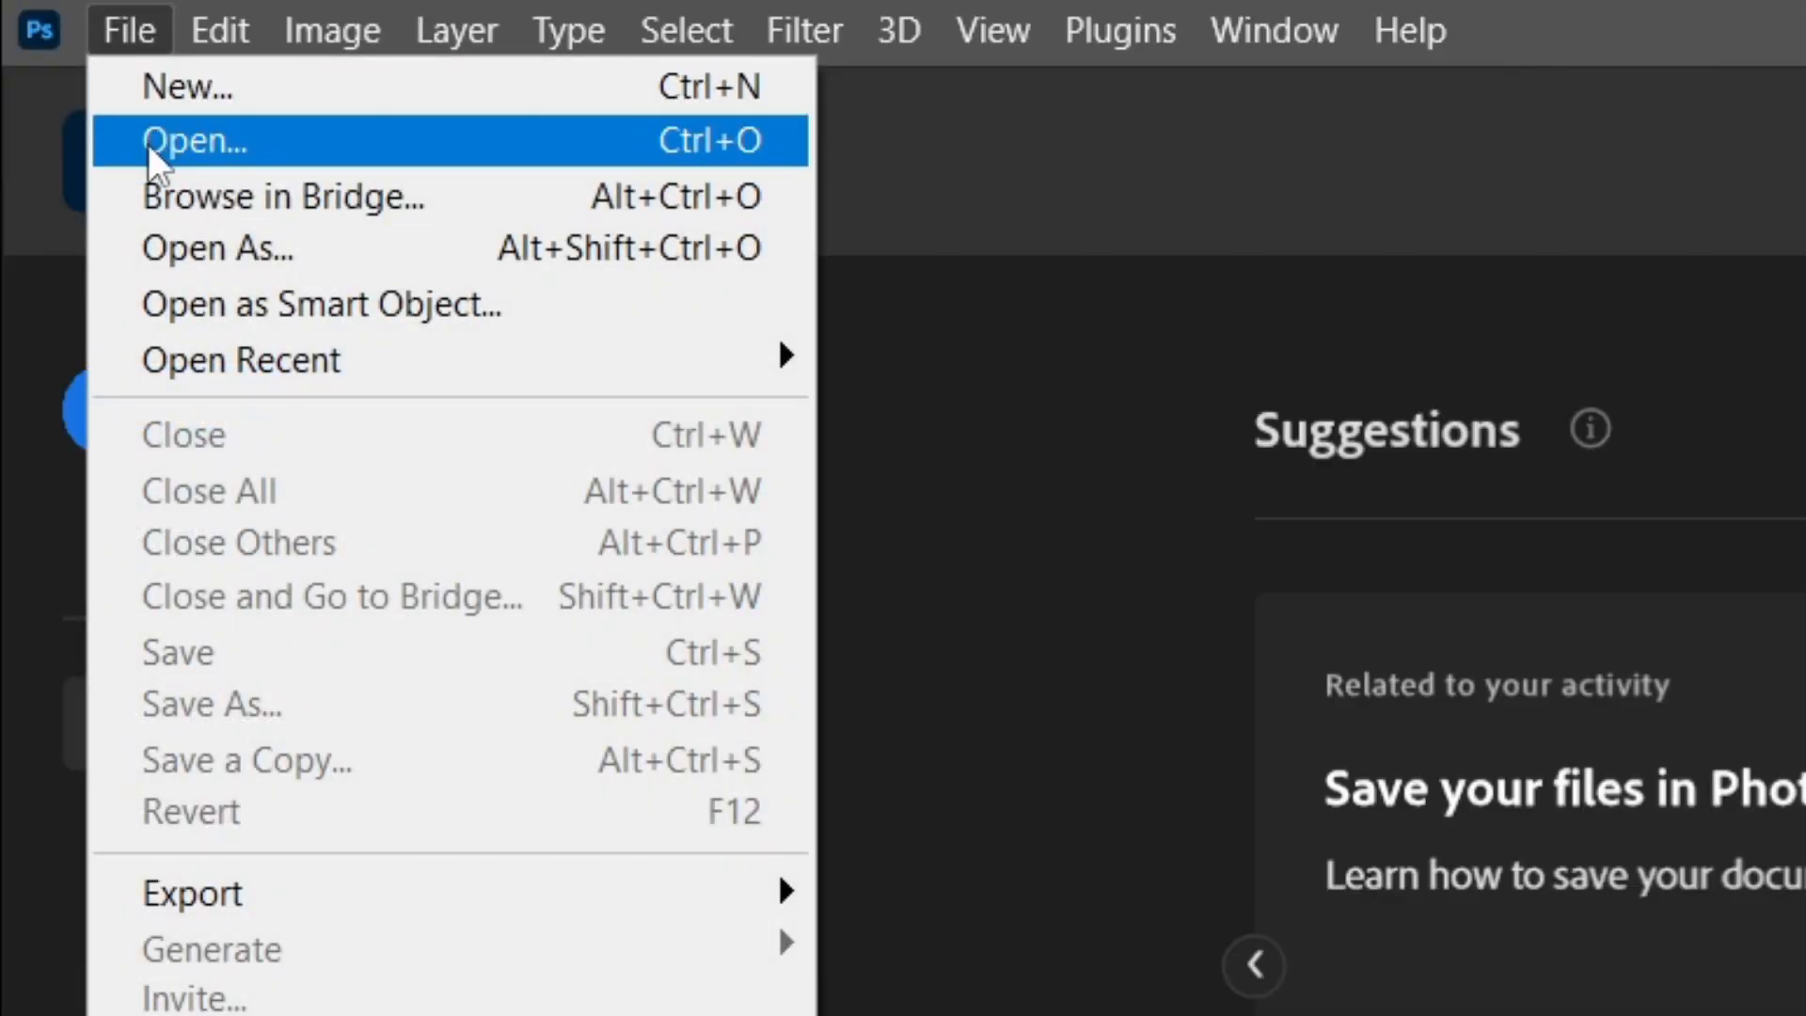
{"action": "left_click", "coordinate": [194, 139]}
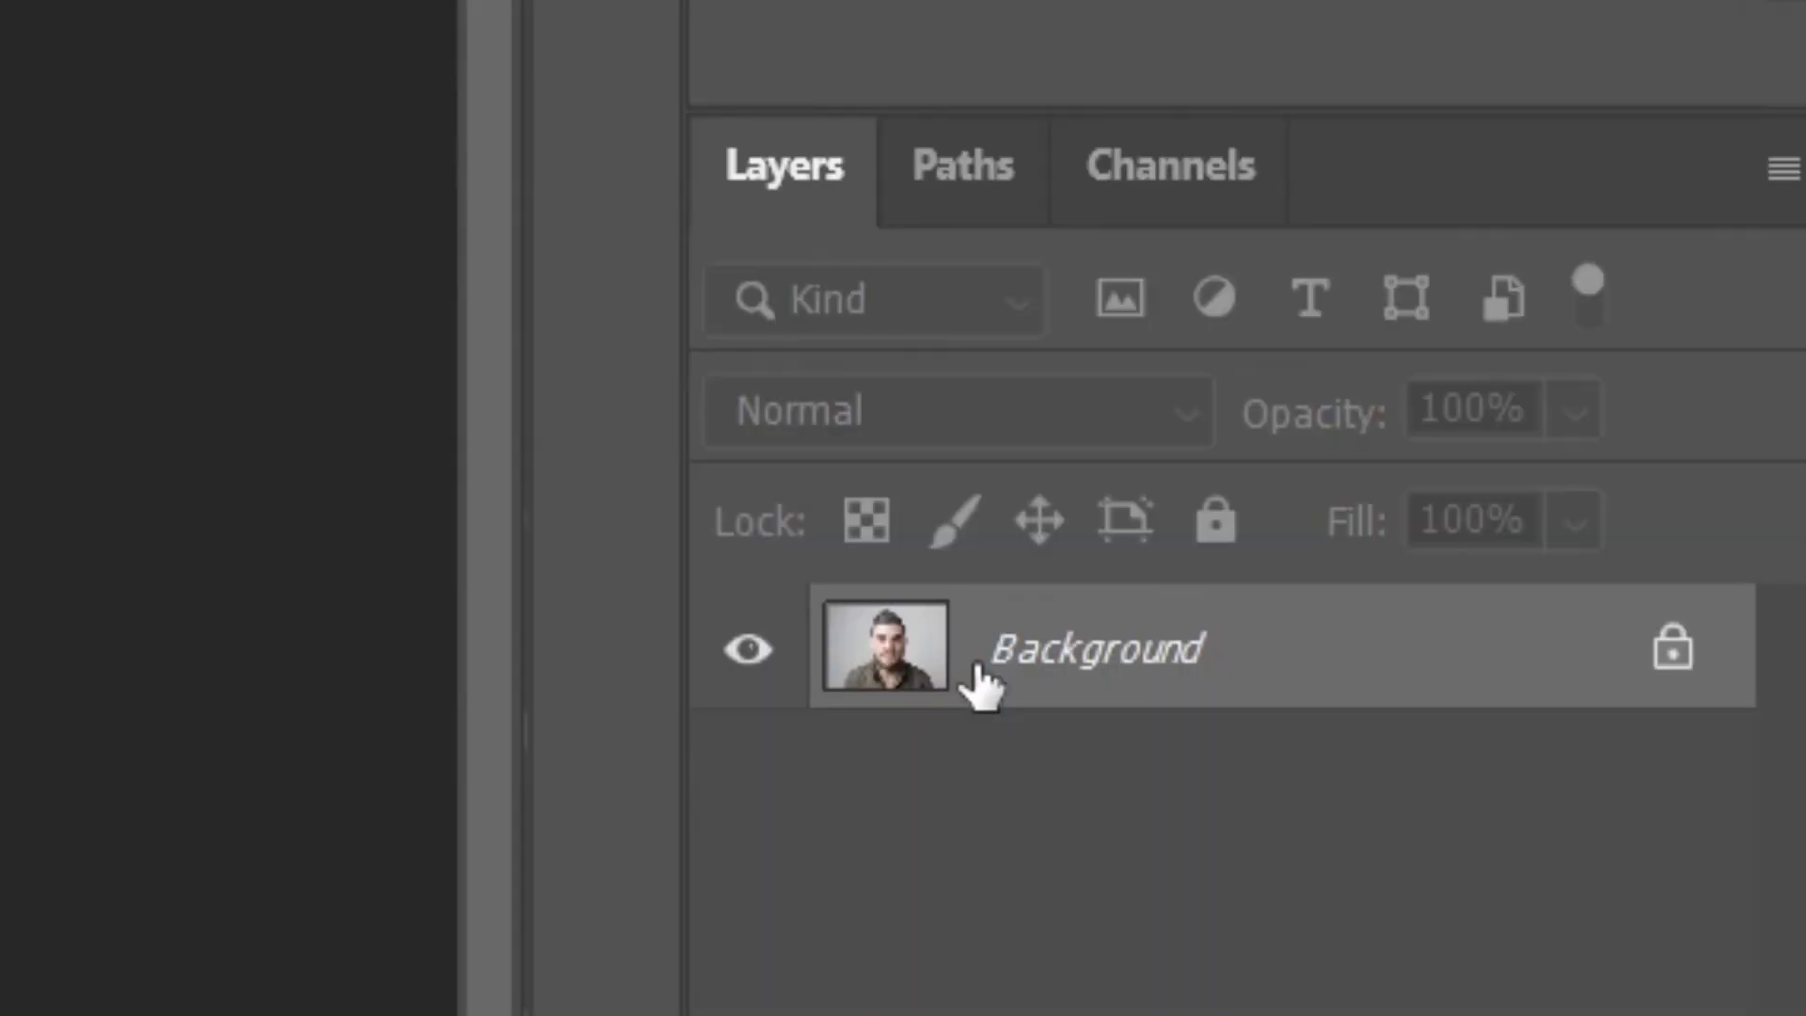
{"action": "mouse_move", "coordinate": [1676, 645]}
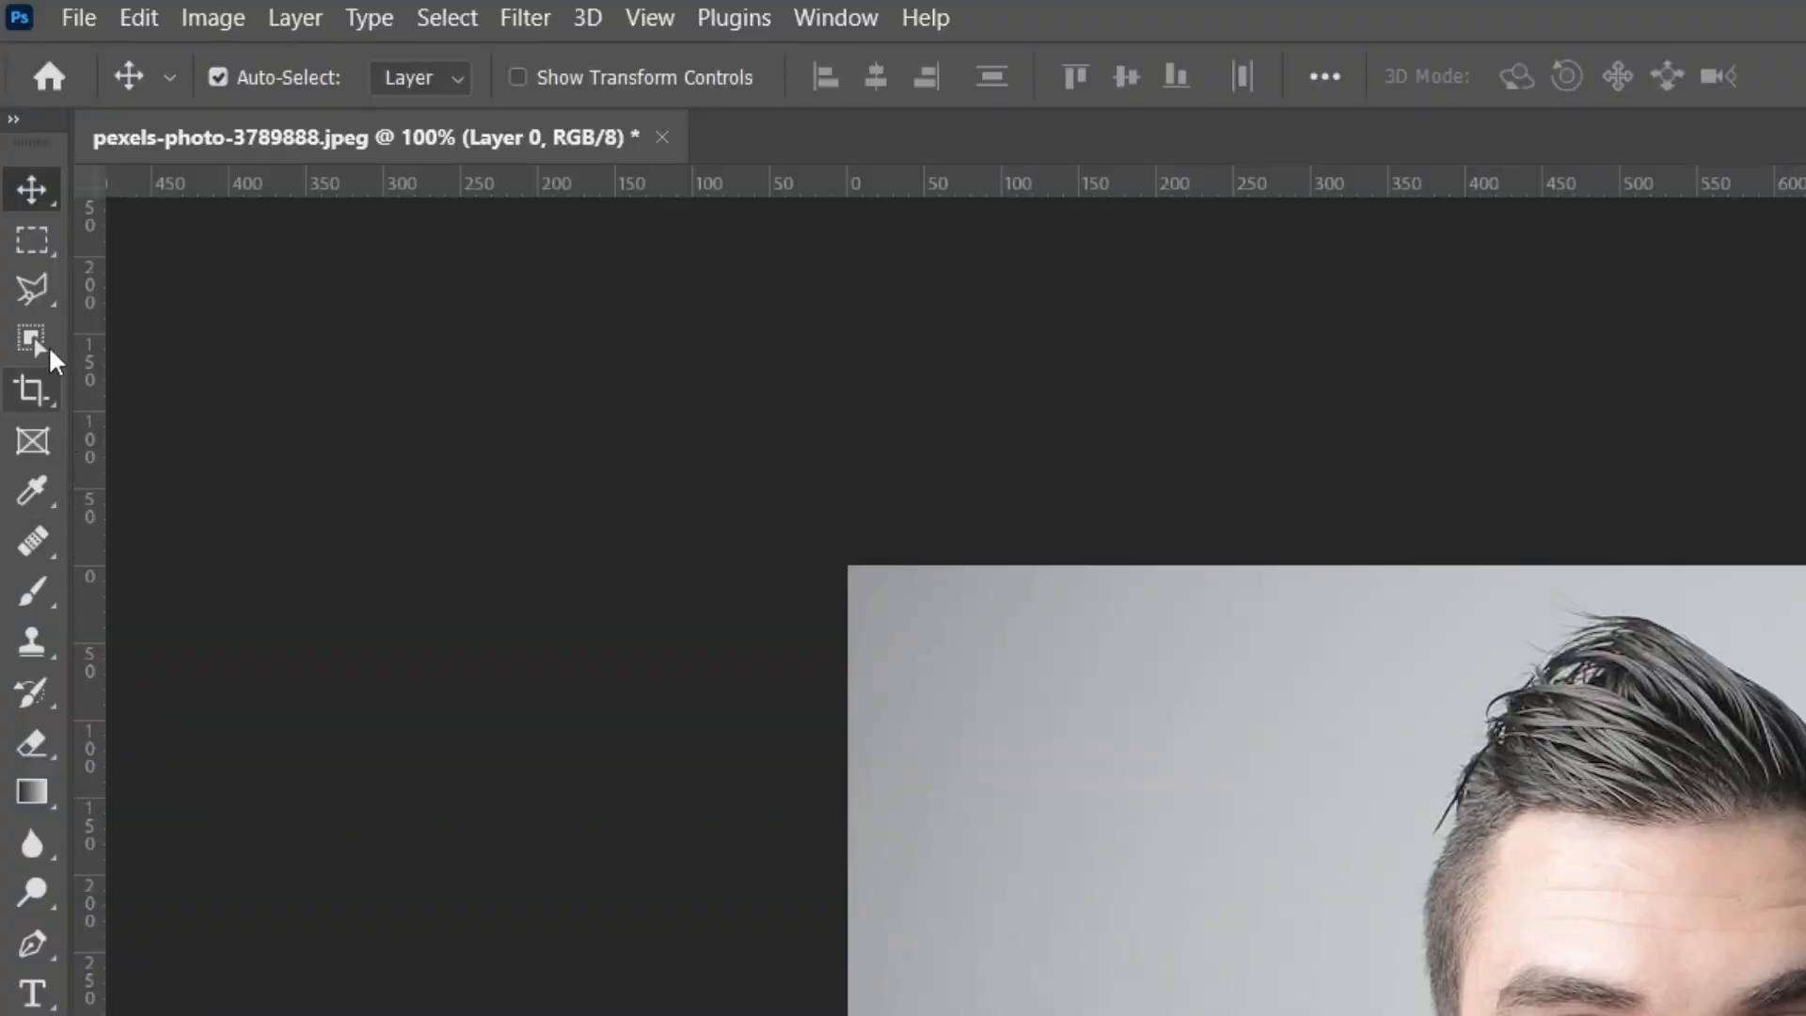
{"action": "mouse_move", "coordinate": [32, 340]}
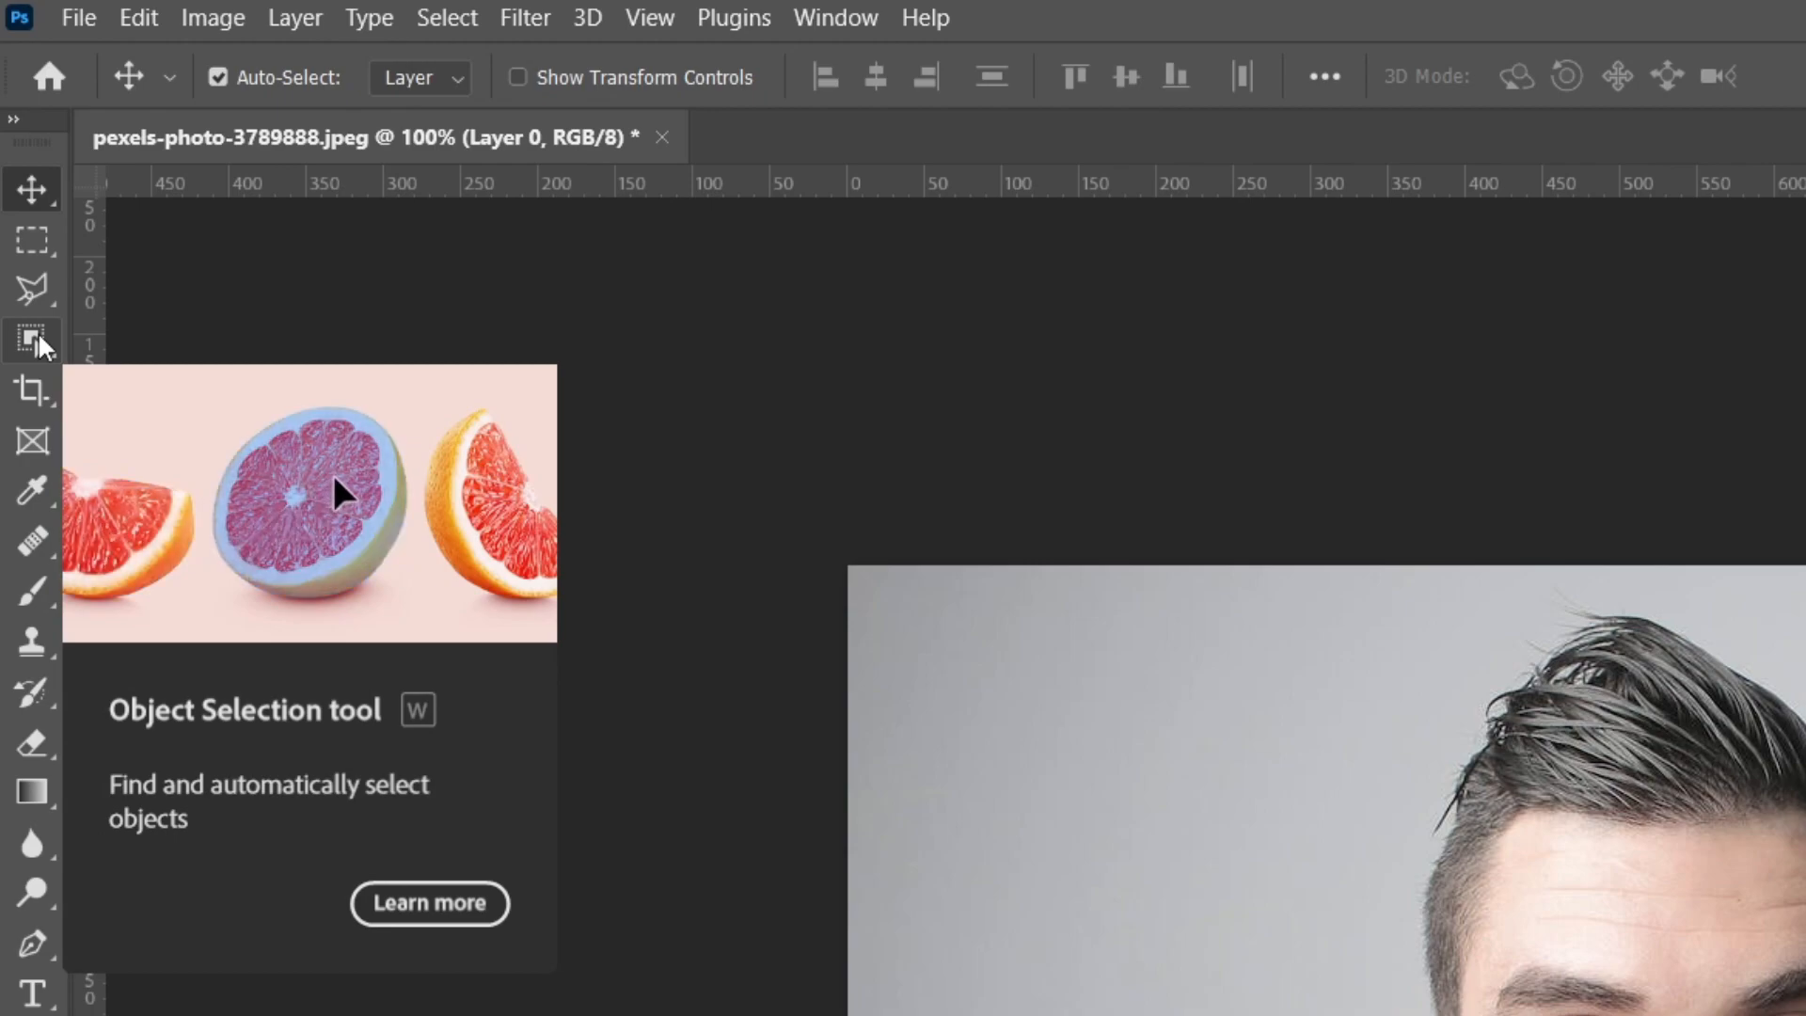
- Switch the toolbar's selection tool group to the Object Selection Tool
{"action": "left_click", "coordinate": [32, 342]}
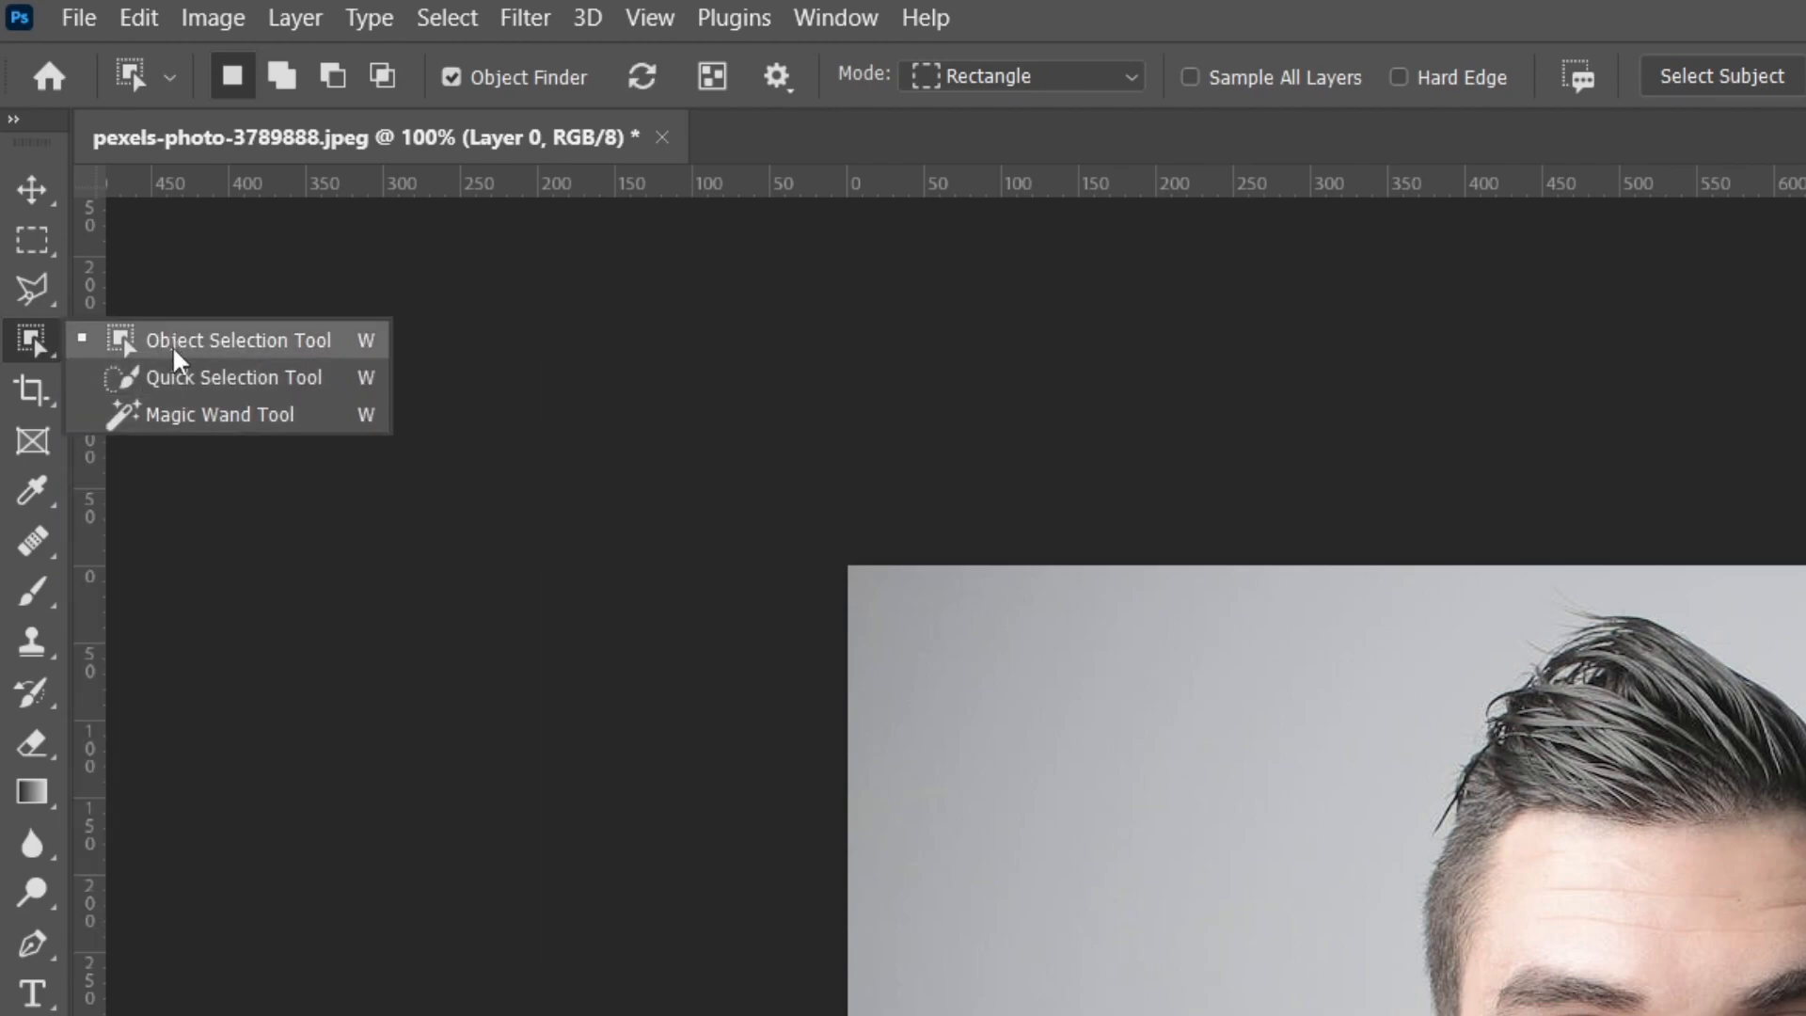
{"action": "mouse_move", "coordinate": [194, 363]}
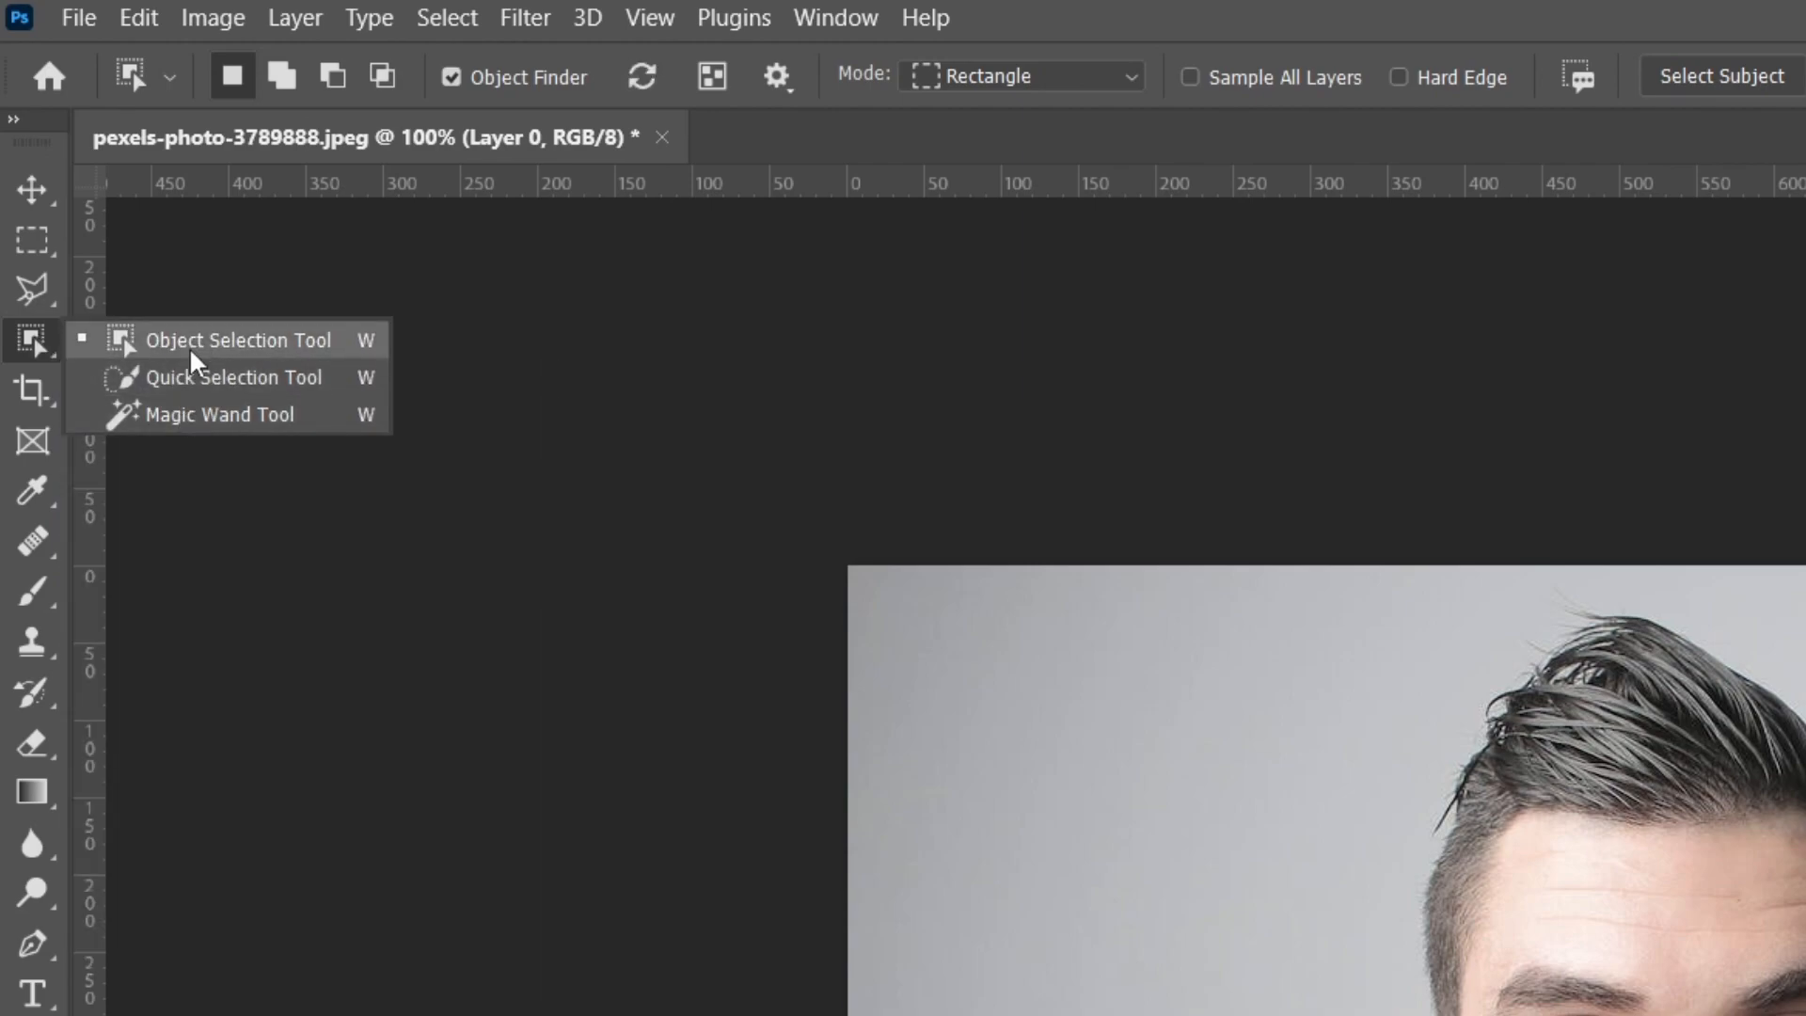
{"action": "left_click", "coordinate": [237, 339]}
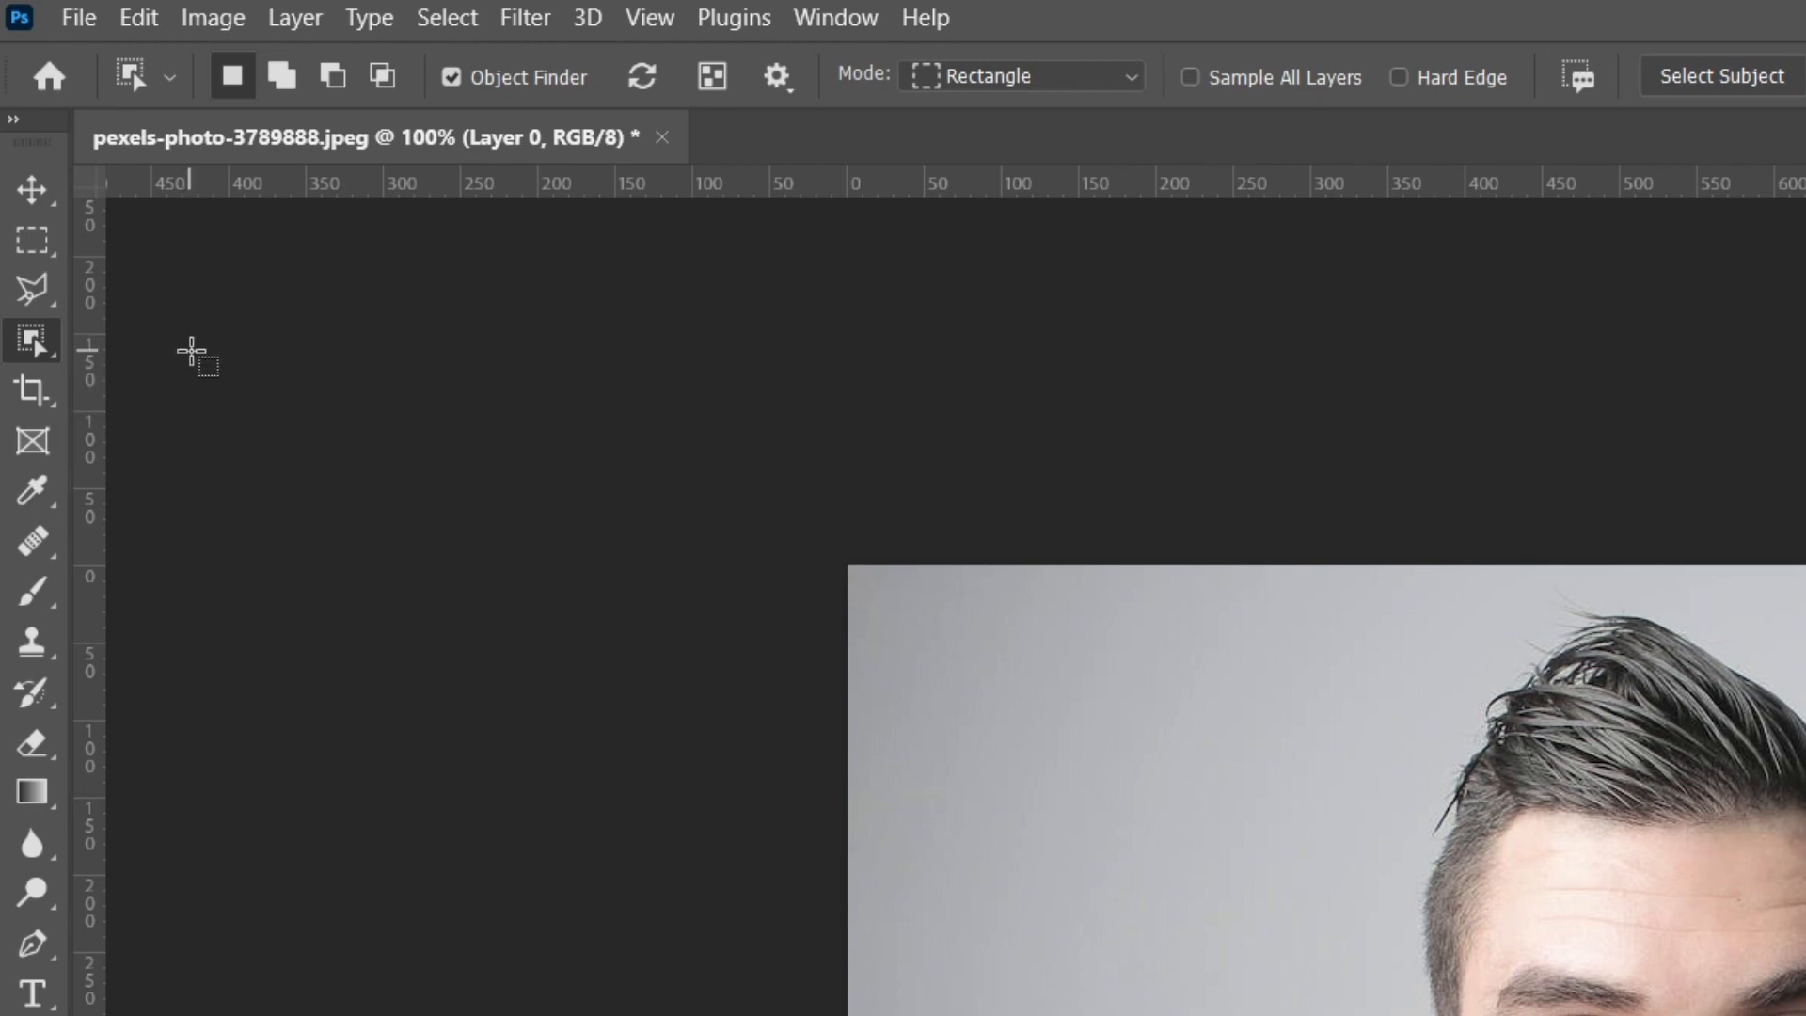
{"action": "mouse_move", "coordinate": [75, 305]}
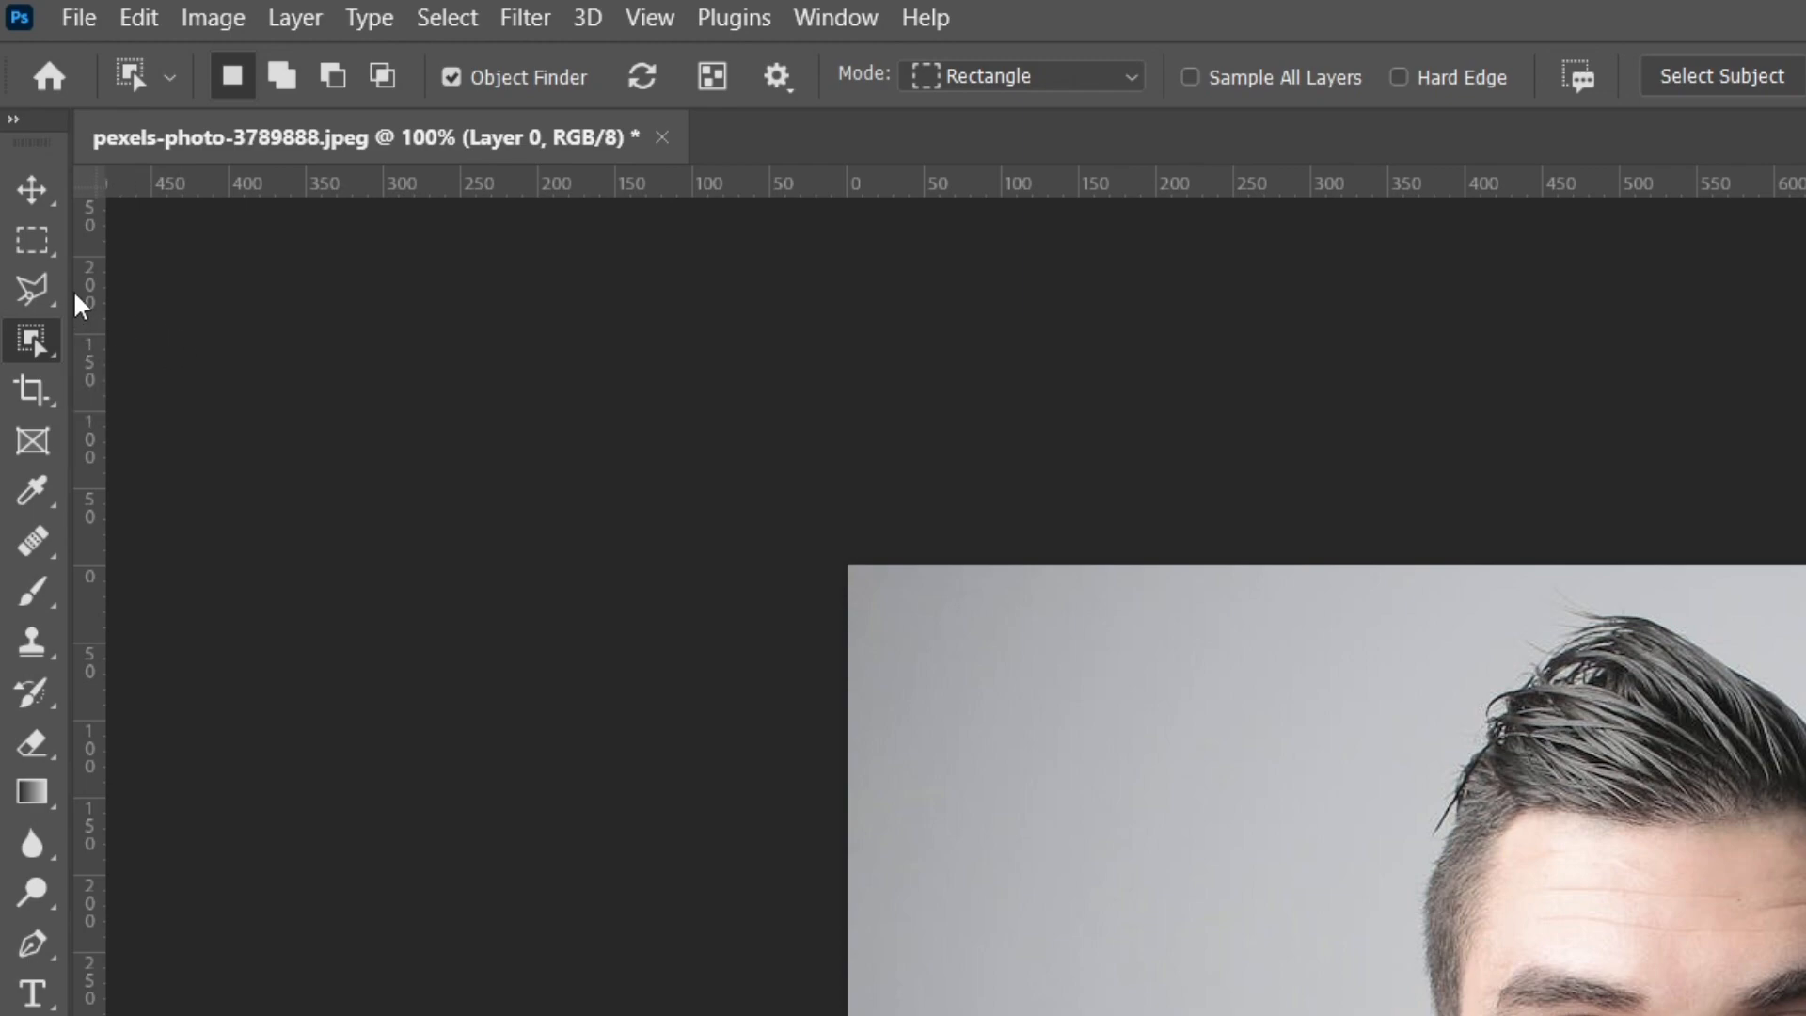
{"action": "mouse_move", "coordinate": [32, 340]}
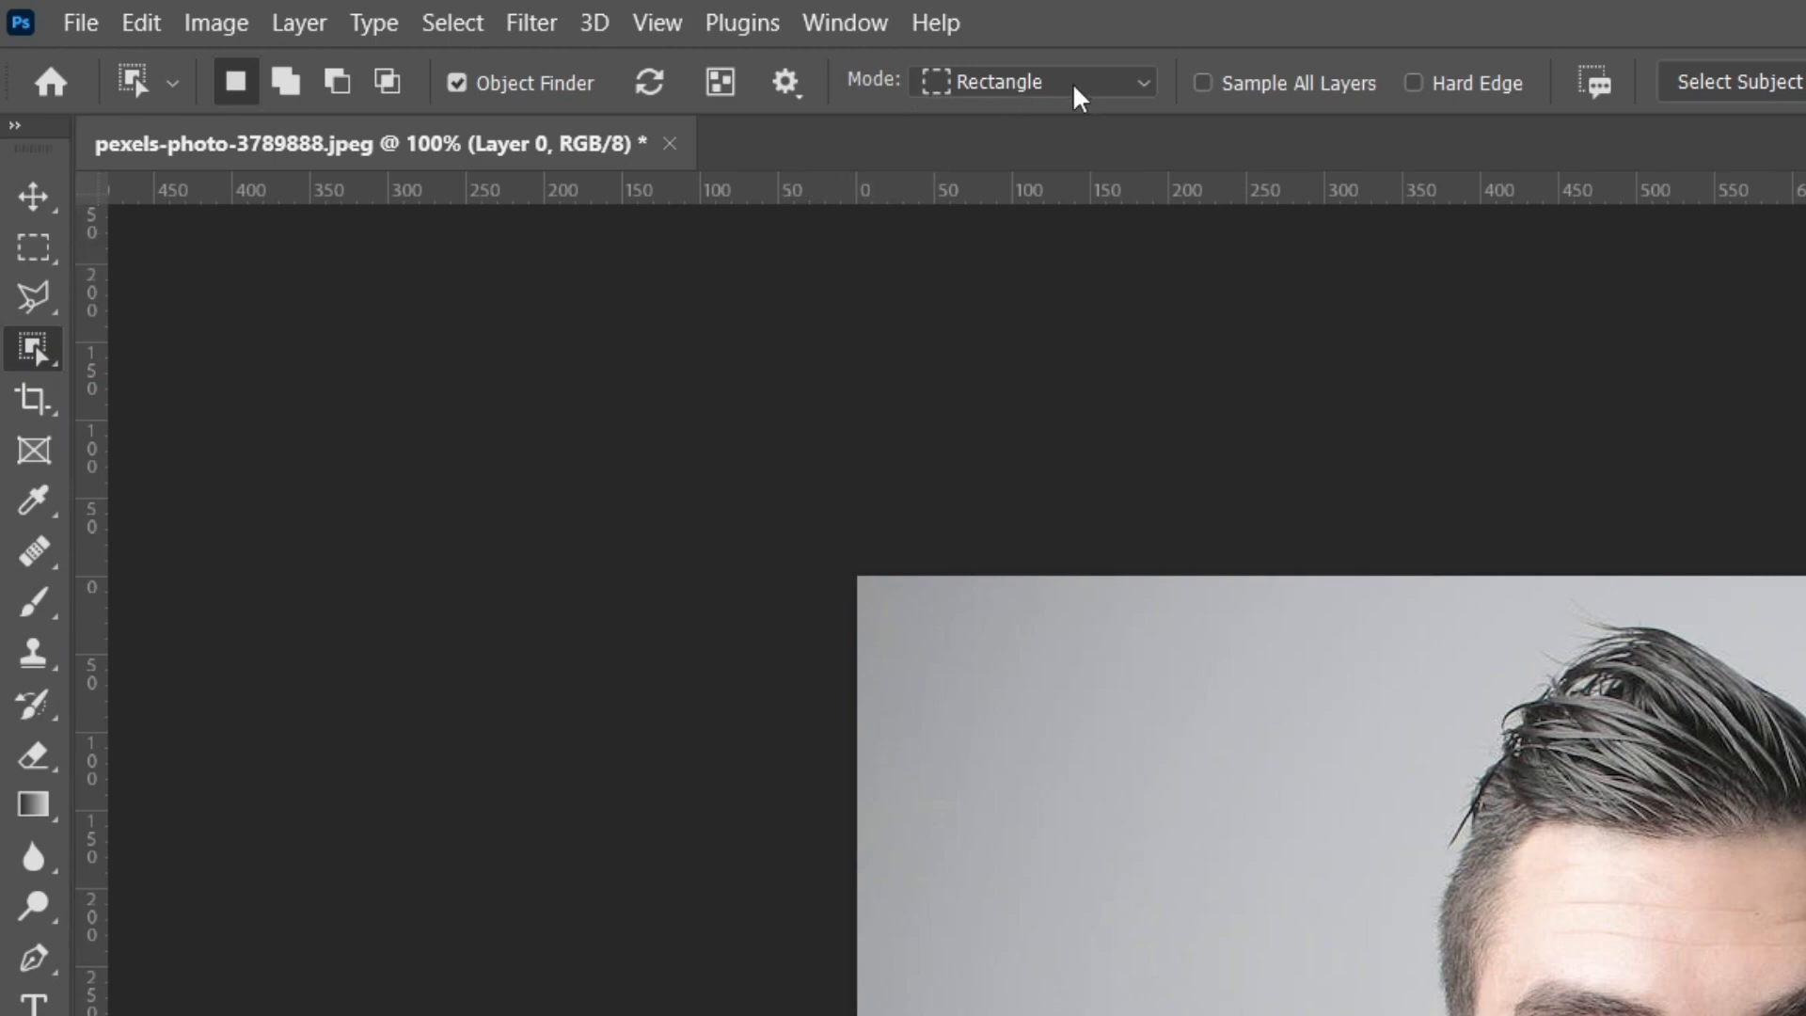
{"action": "left_click", "coordinate": [1028, 82]}
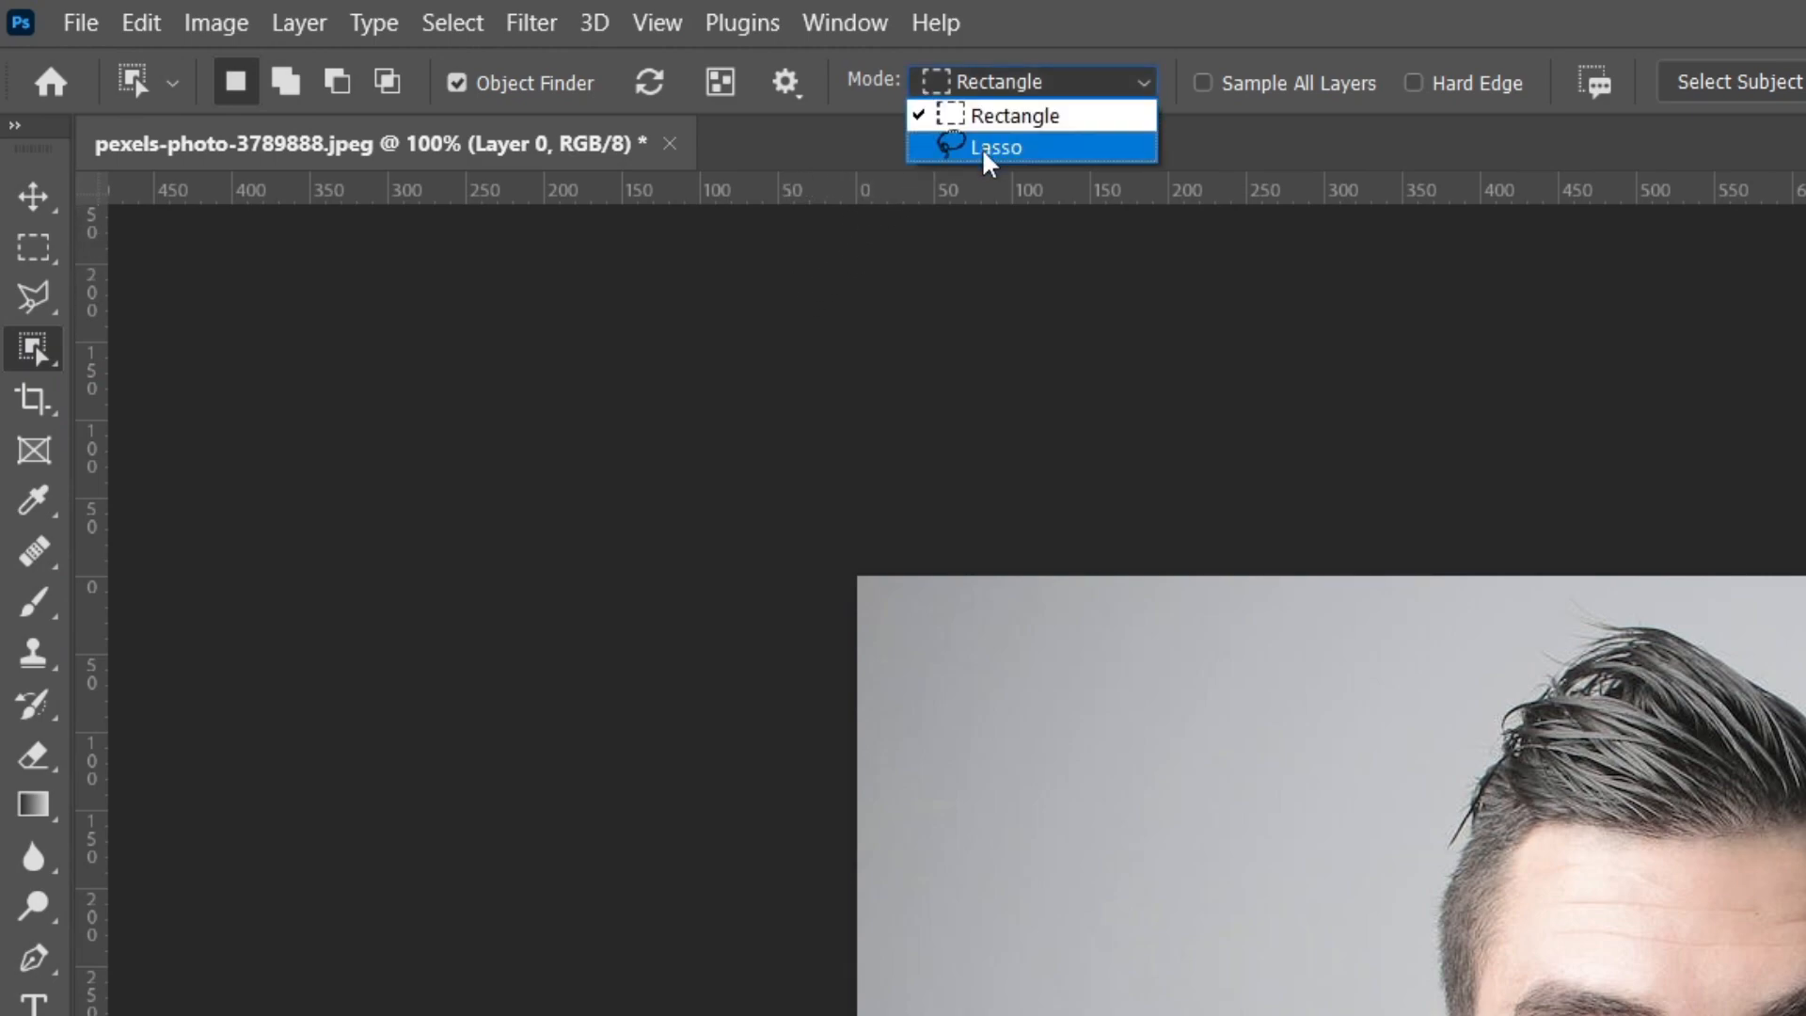
{"action": "mouse_move", "coordinate": [1014, 115]}
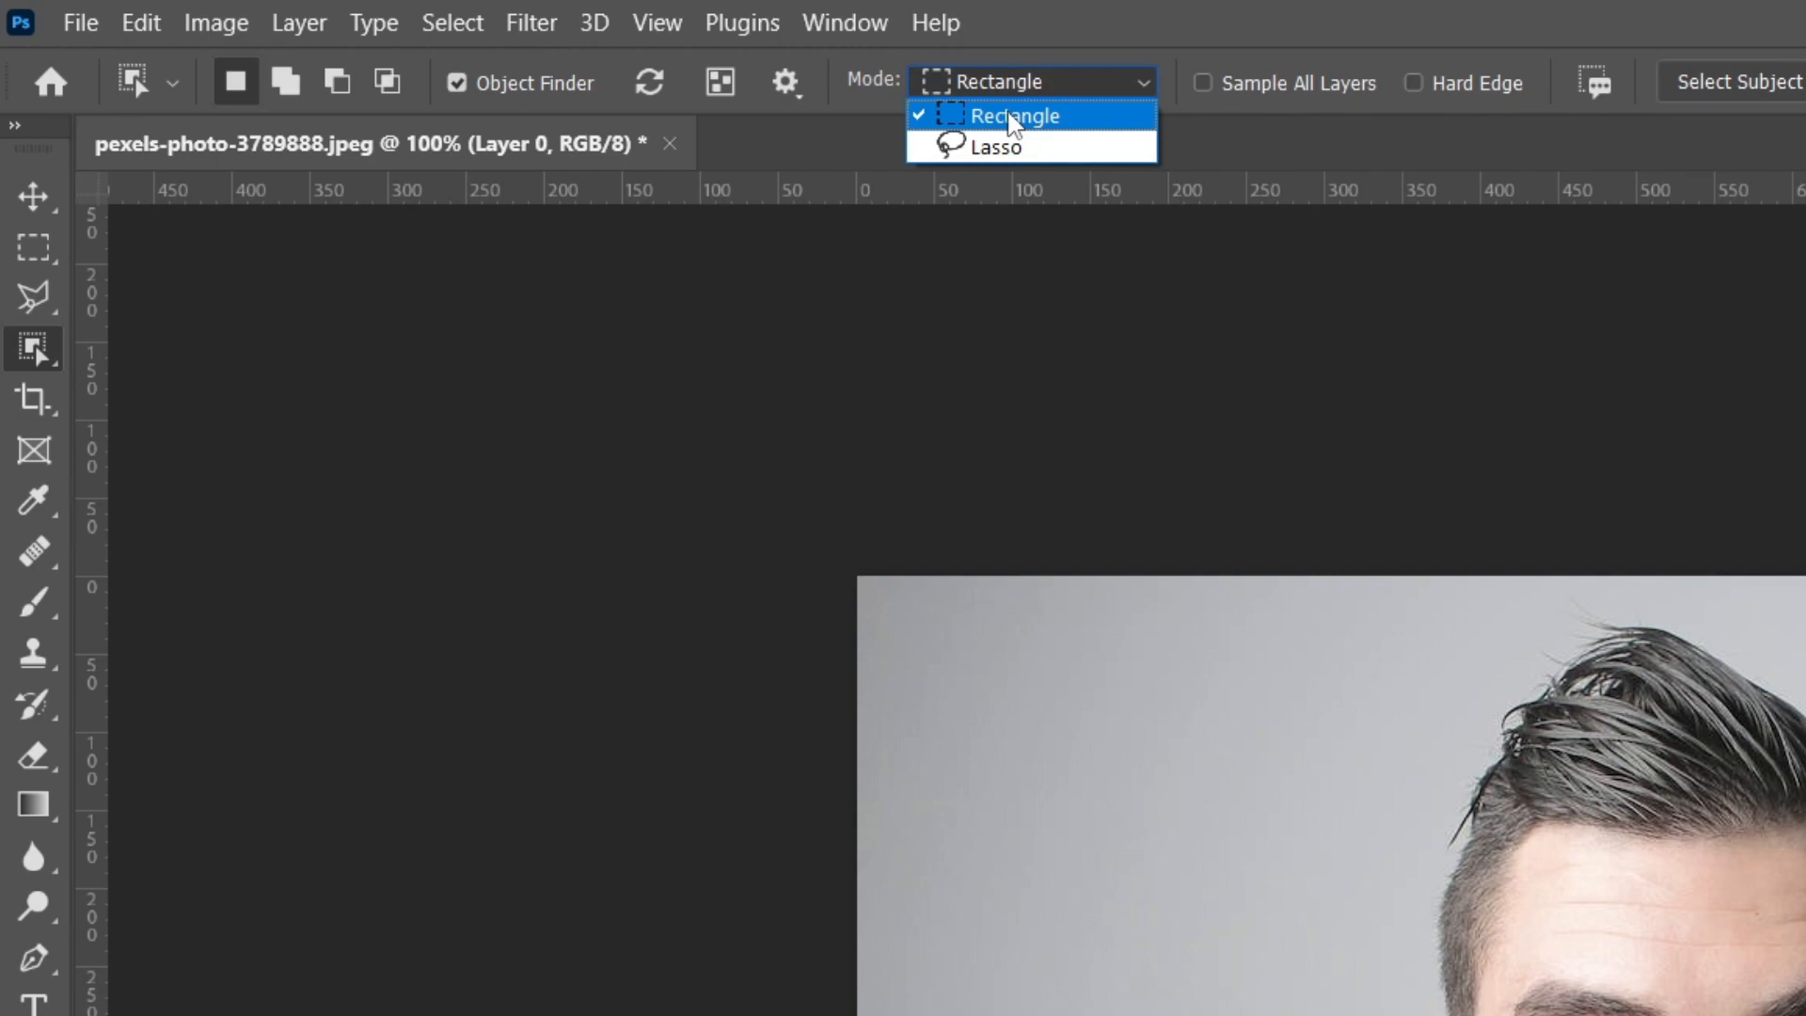
{"action": "mouse_move", "coordinate": [1005, 147]}
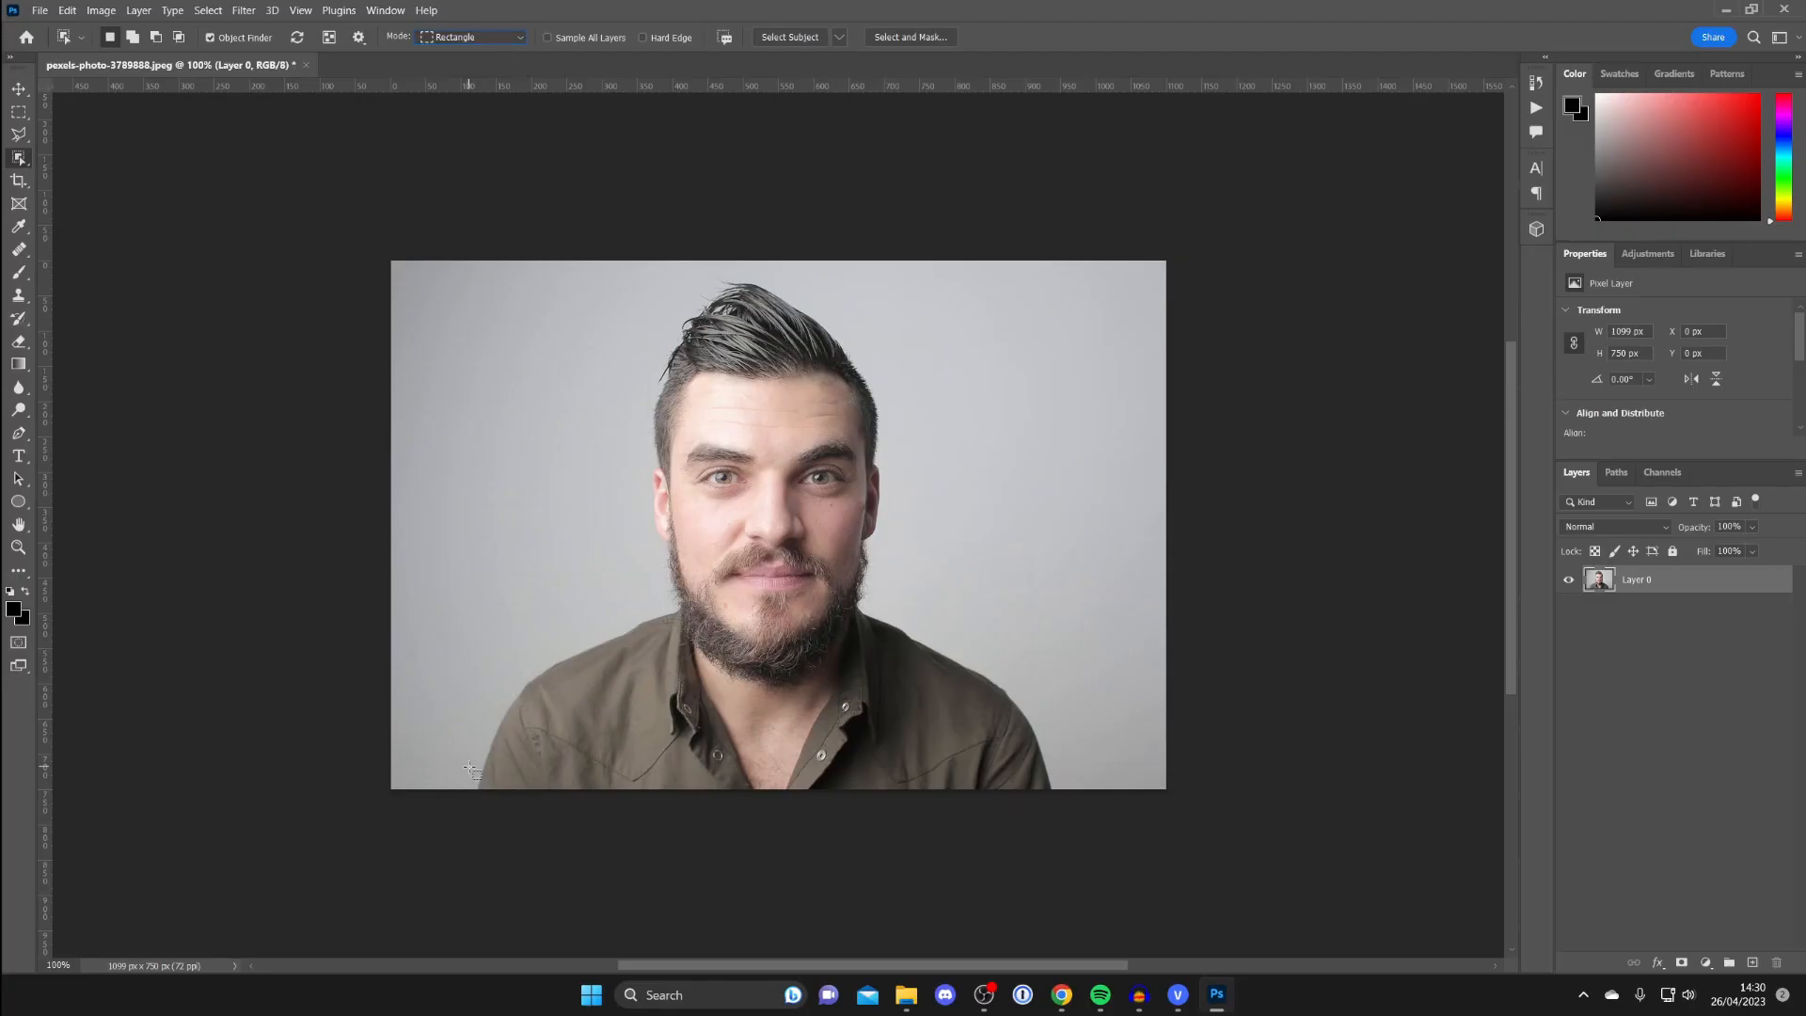
- Drag a rectangle from the man's lower left up past his hair to enclose him
{"action": "left_click_drag", "start_coordinate": [466, 789], "coordinate": [599, 590]}
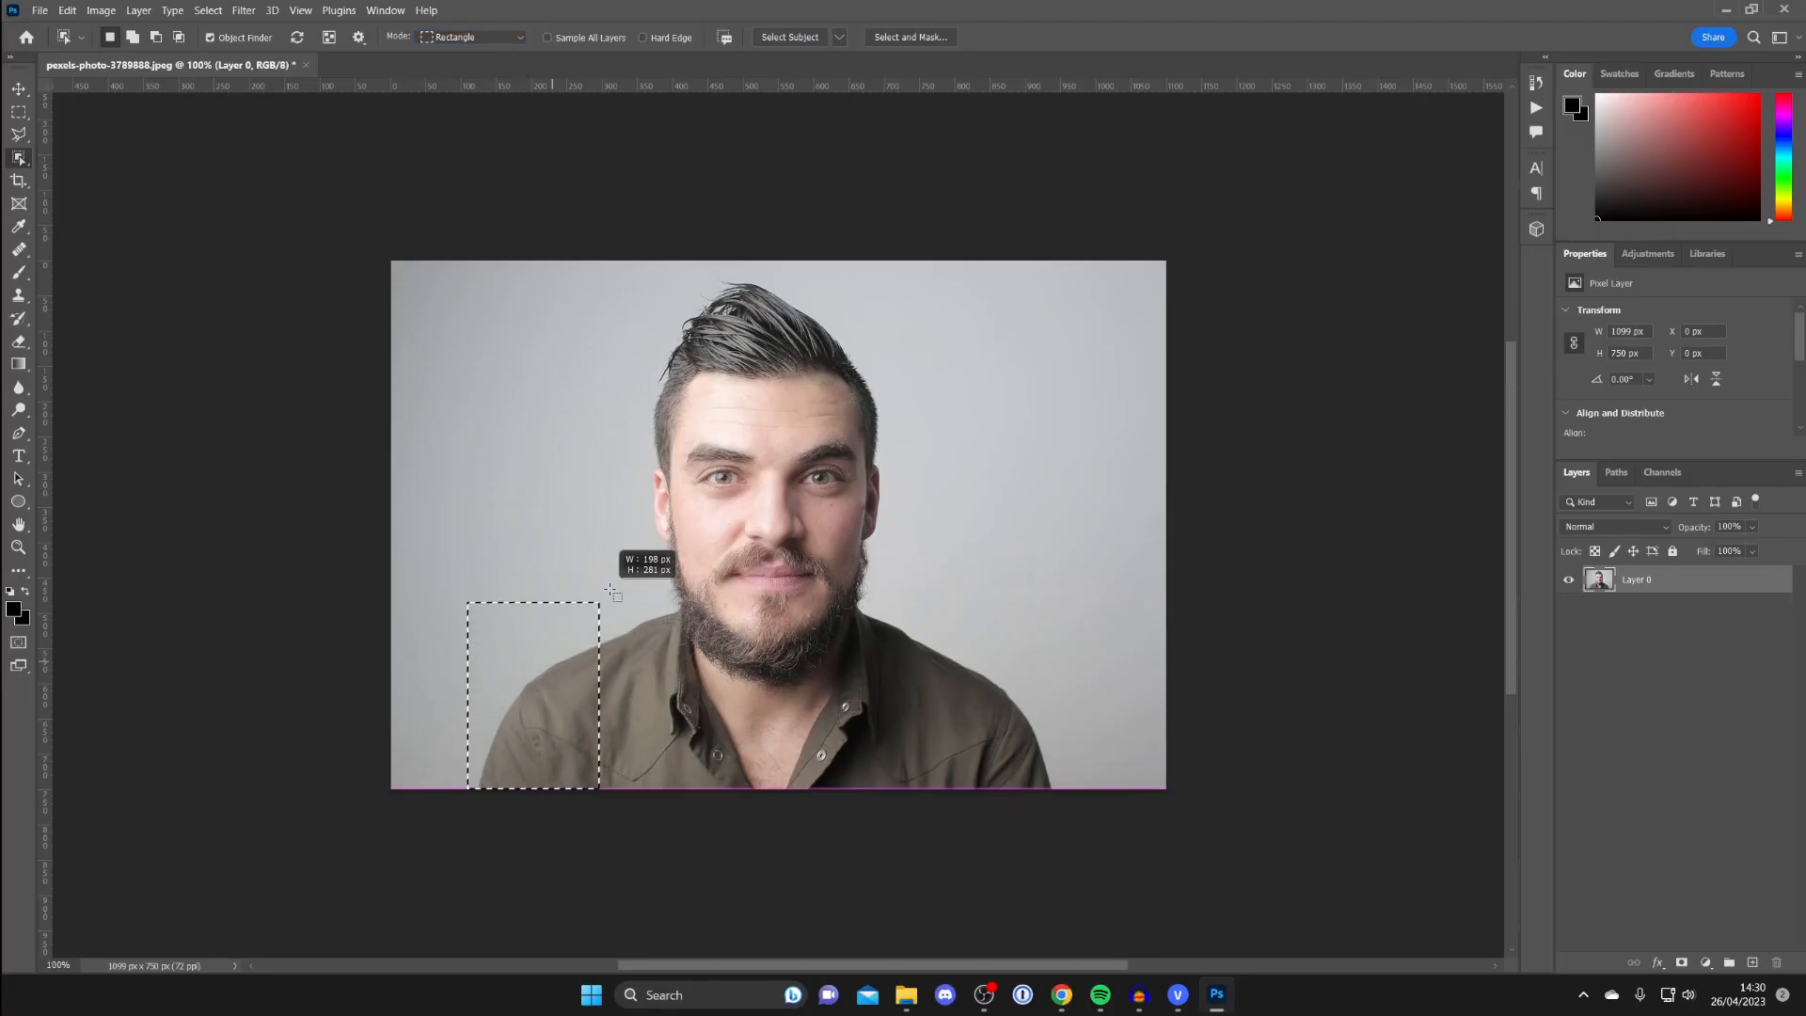
{"action": "left_click_drag", "start_coordinate": [466, 595], "coordinate": [1031, 282]}
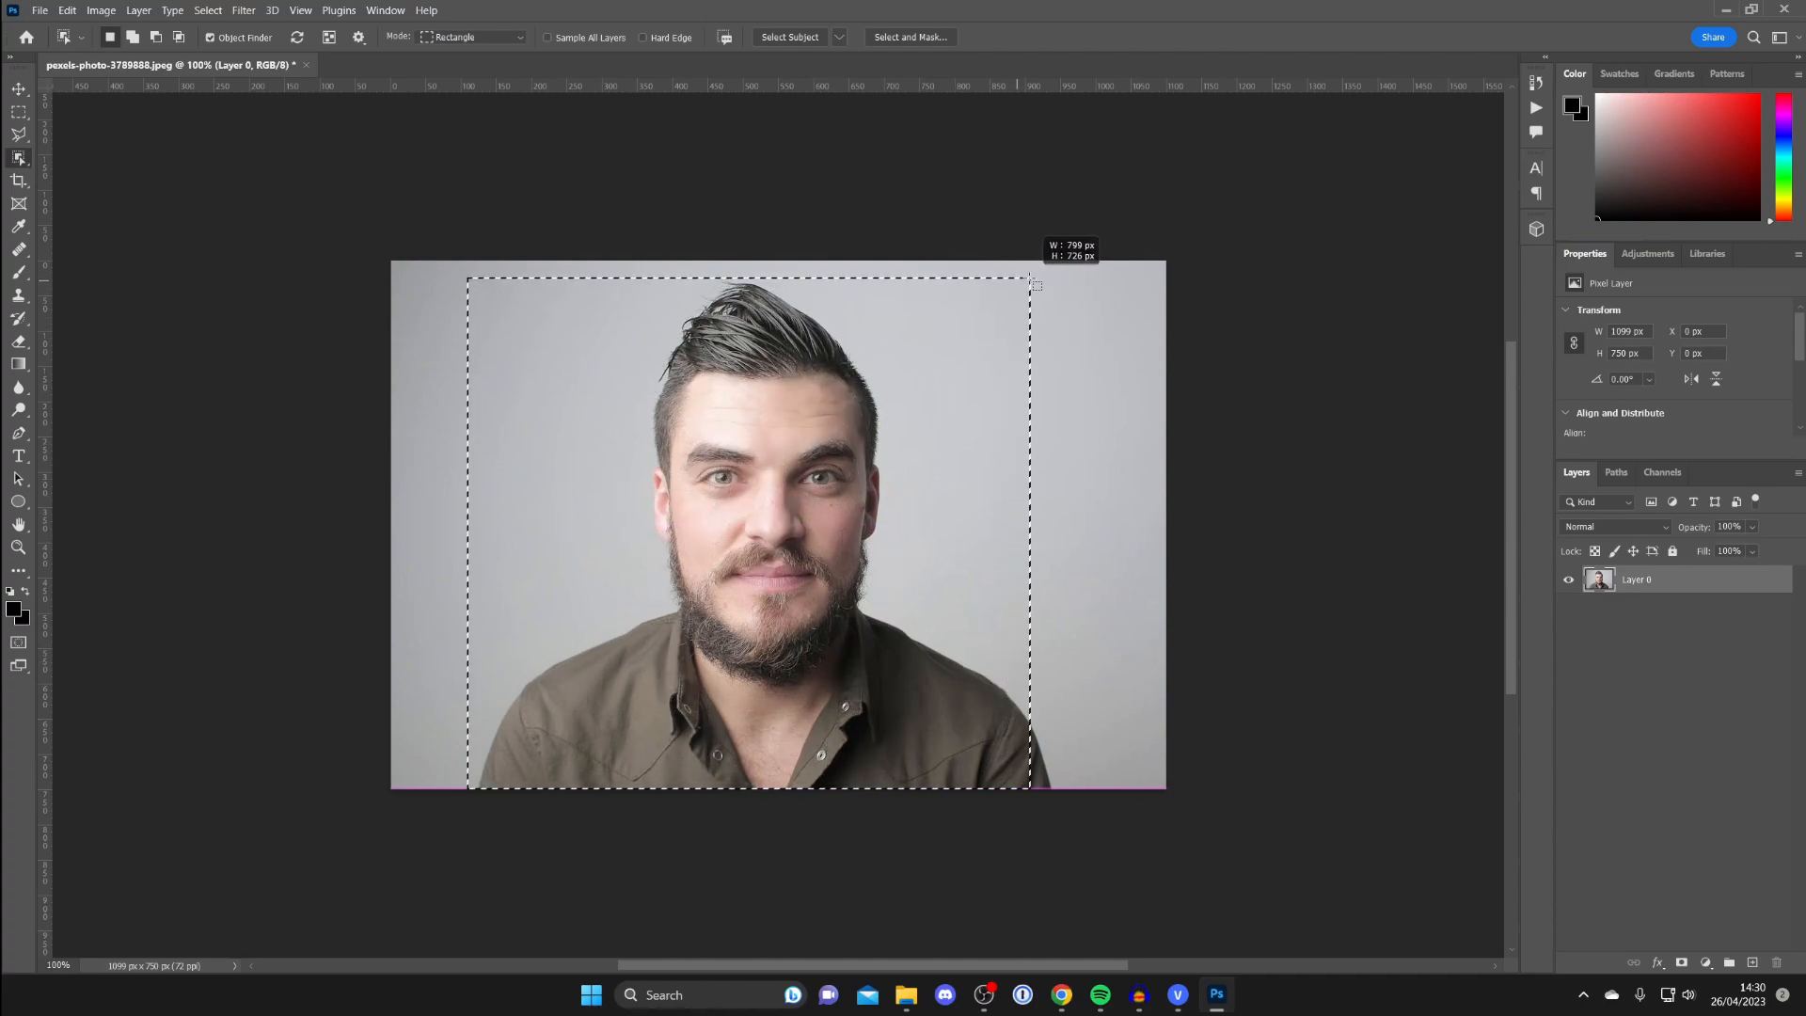
{"action": "left_click_drag", "start_coordinate": [1028, 282], "coordinate": [1062, 282]}
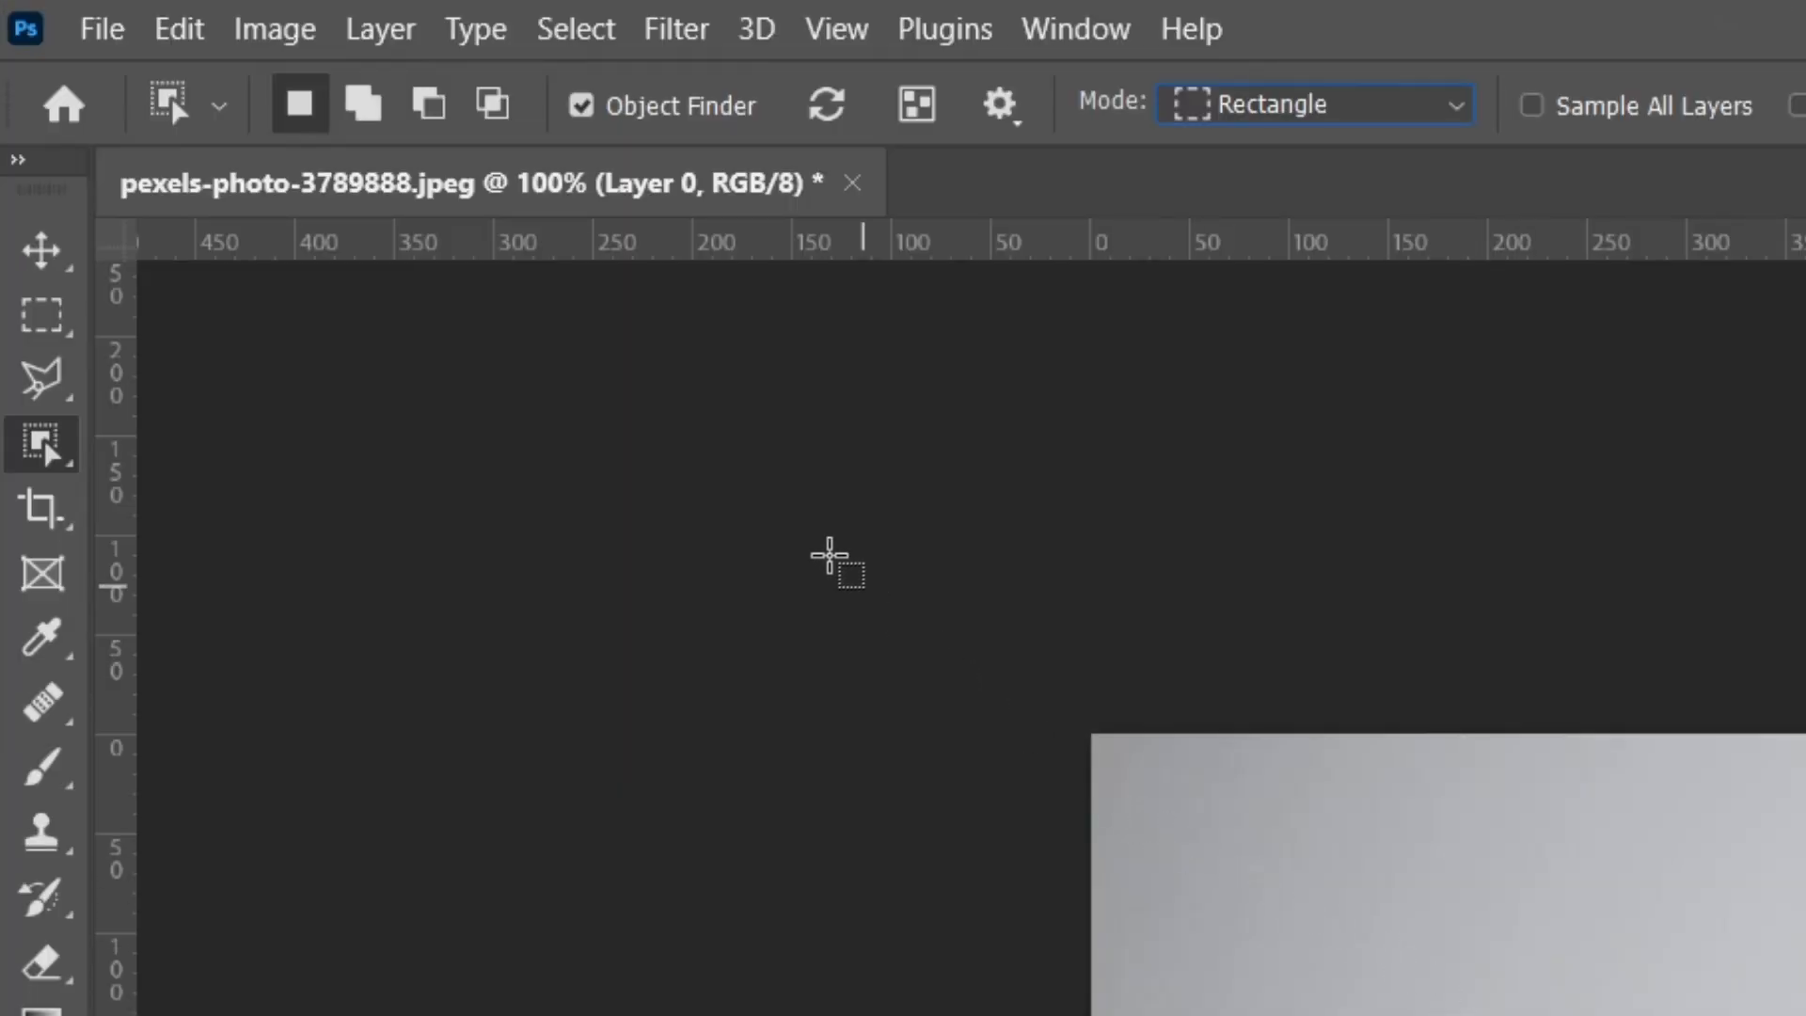
- Set Add to Selection mode and drag over the man to select him
{"action": "left_click", "coordinate": [363, 103]}
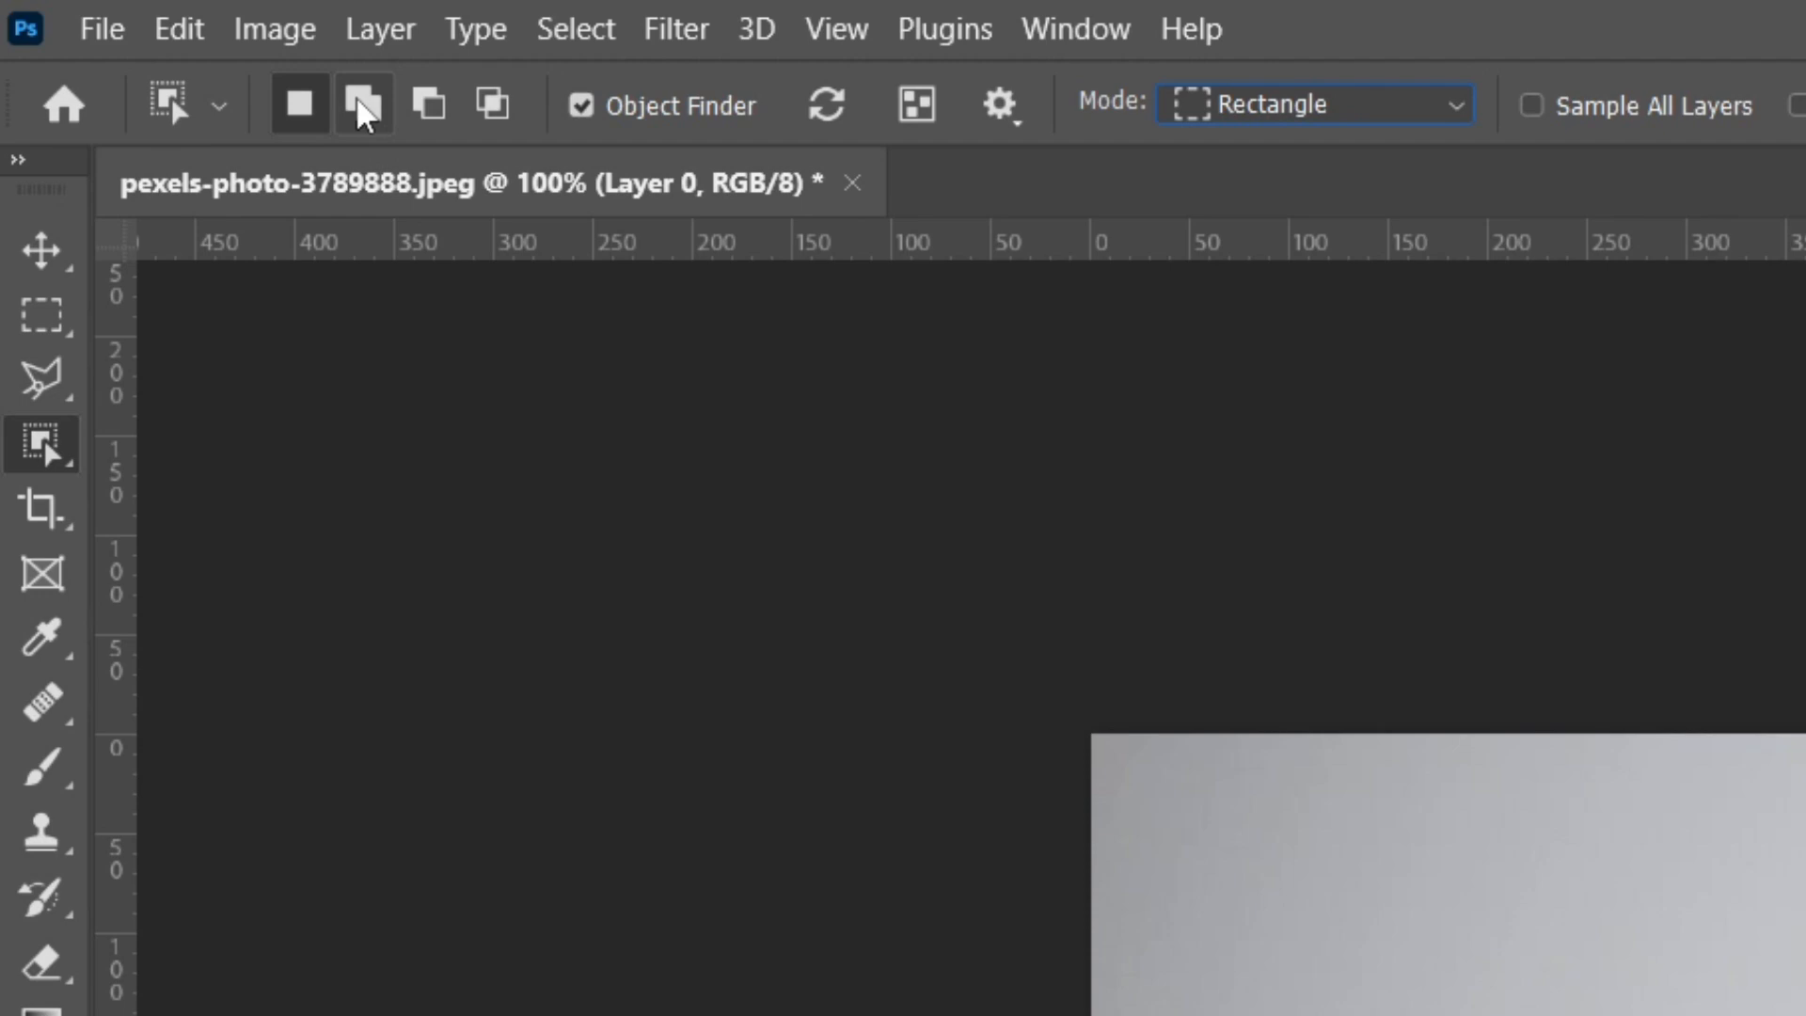
{"action": "mouse_move", "coordinate": [363, 104]}
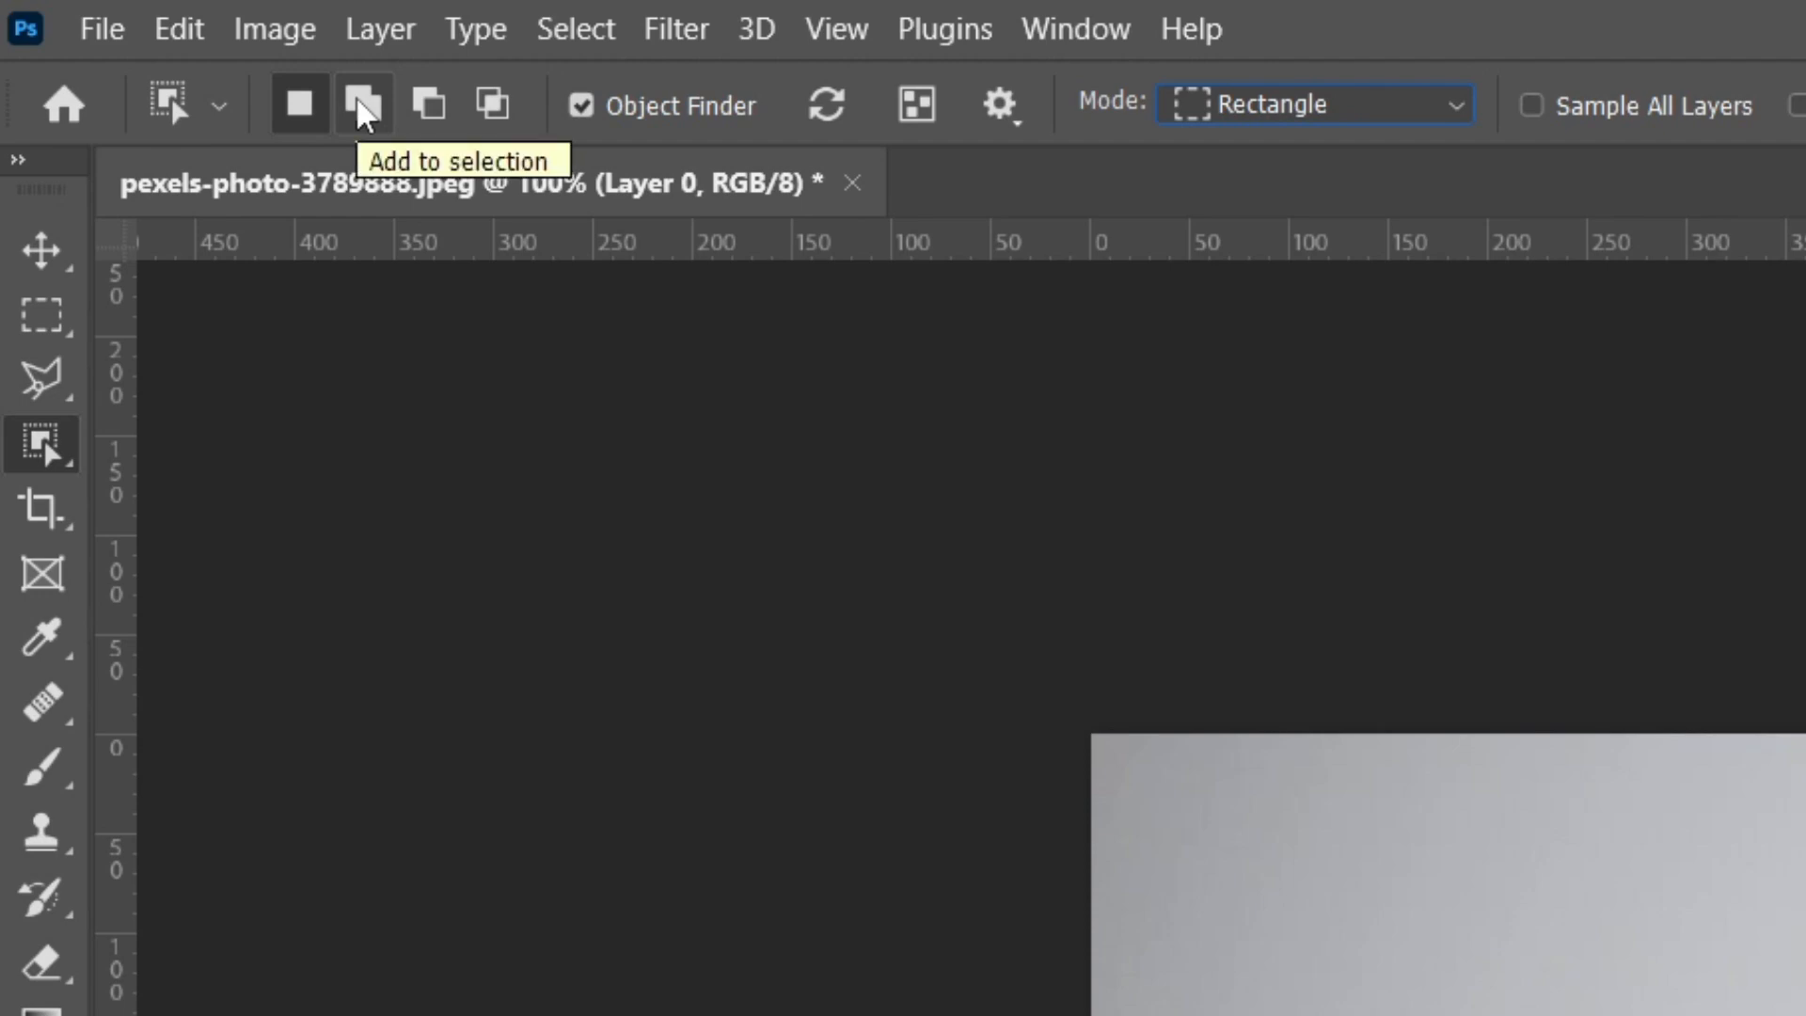
{"action": "mouse_move", "coordinate": [429, 104]}
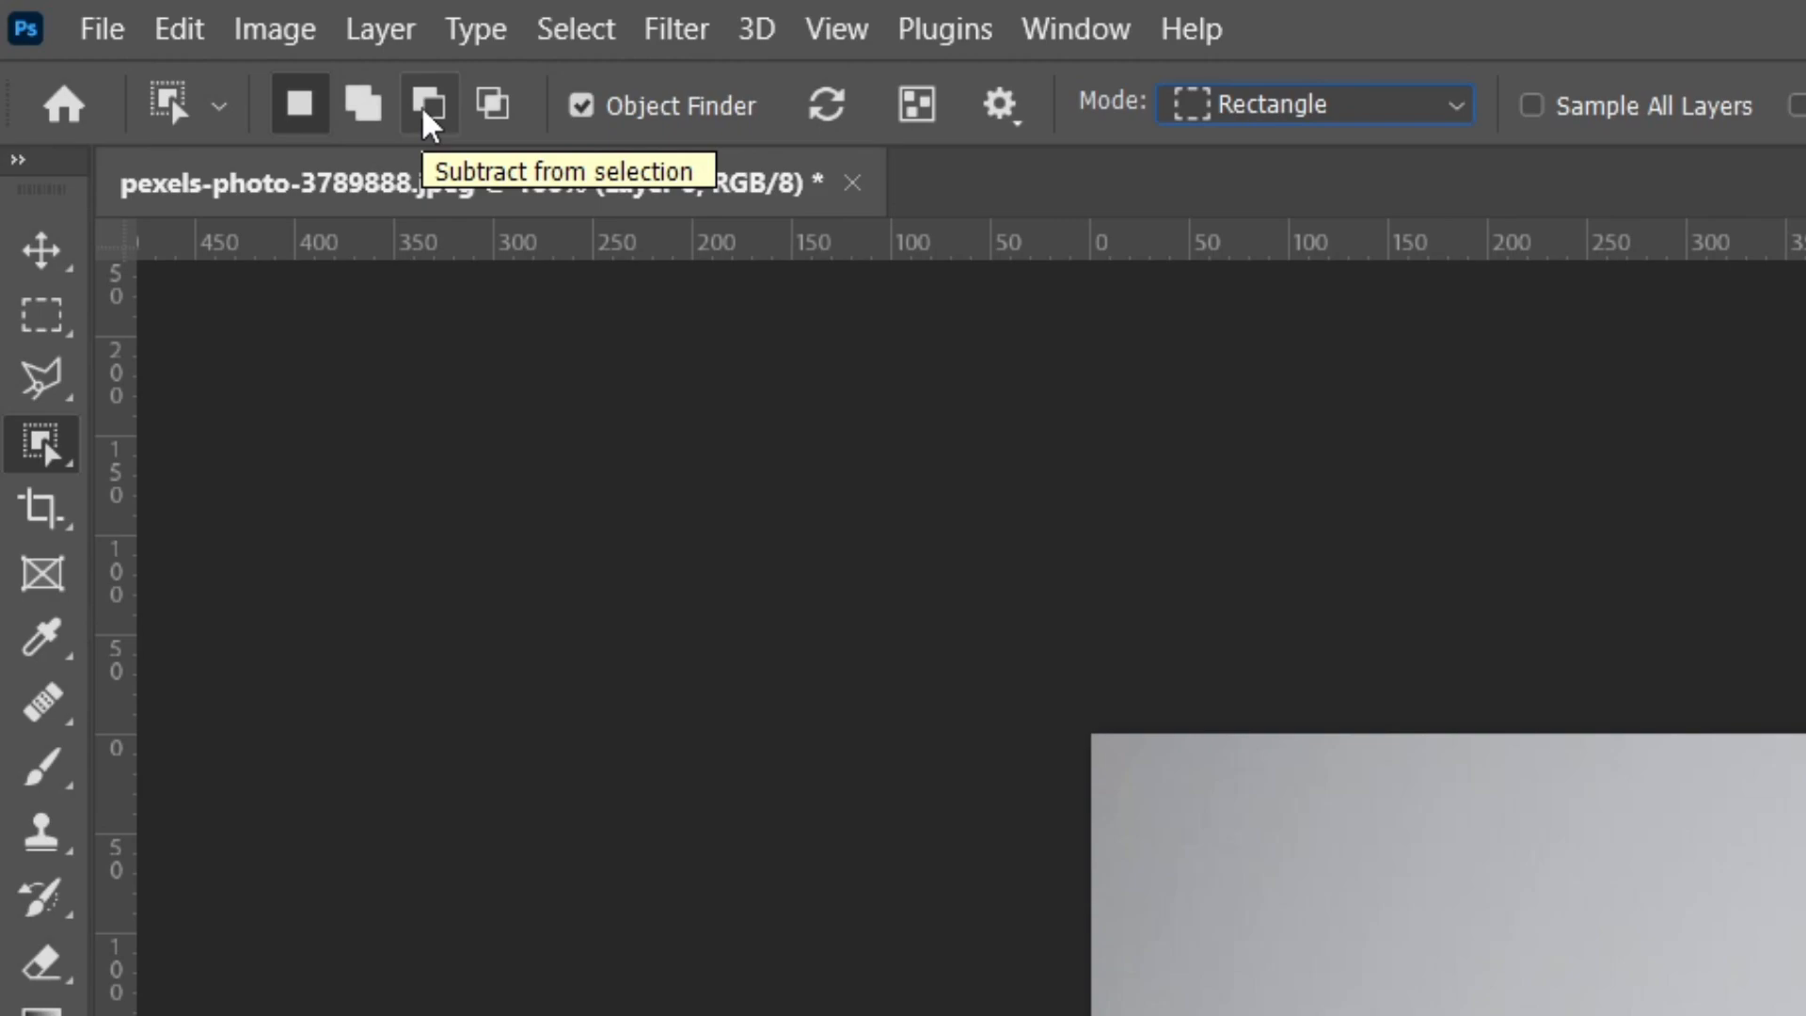
{"action": "left_click", "coordinate": [363, 105]}
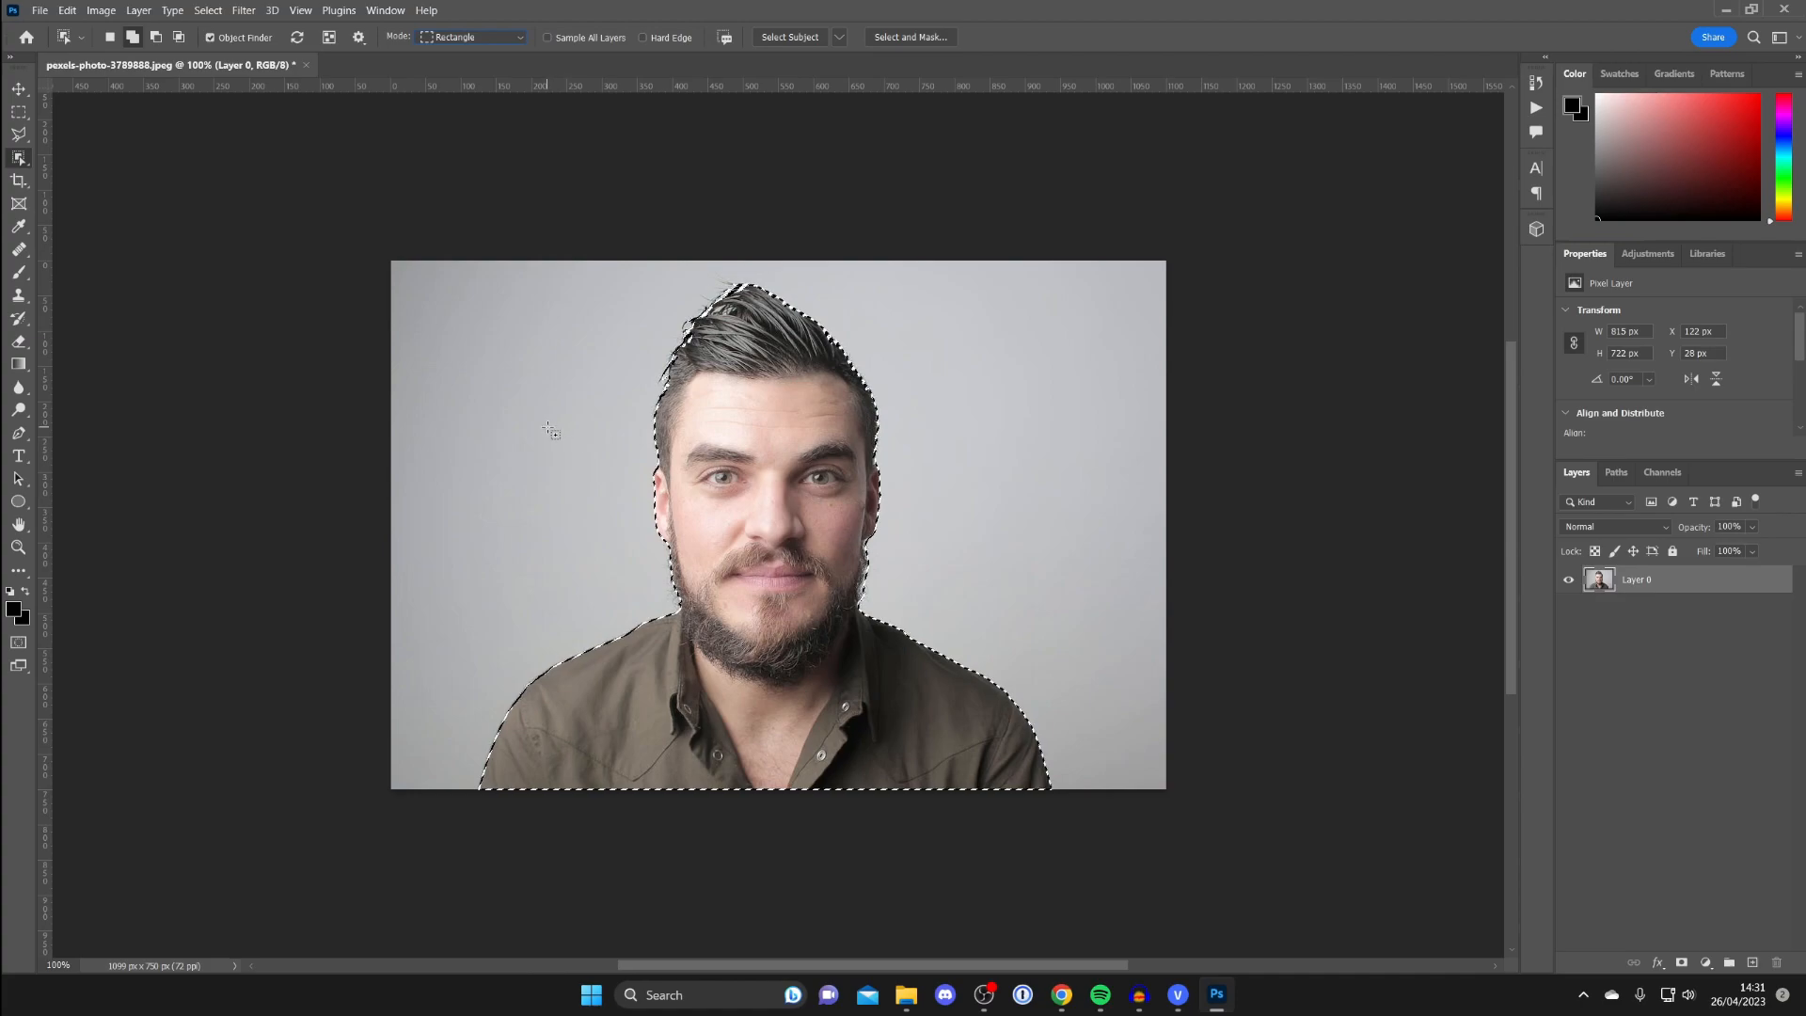
{"action": "left_click_drag", "start_coordinate": [565, 429], "coordinate": [621, 480]}
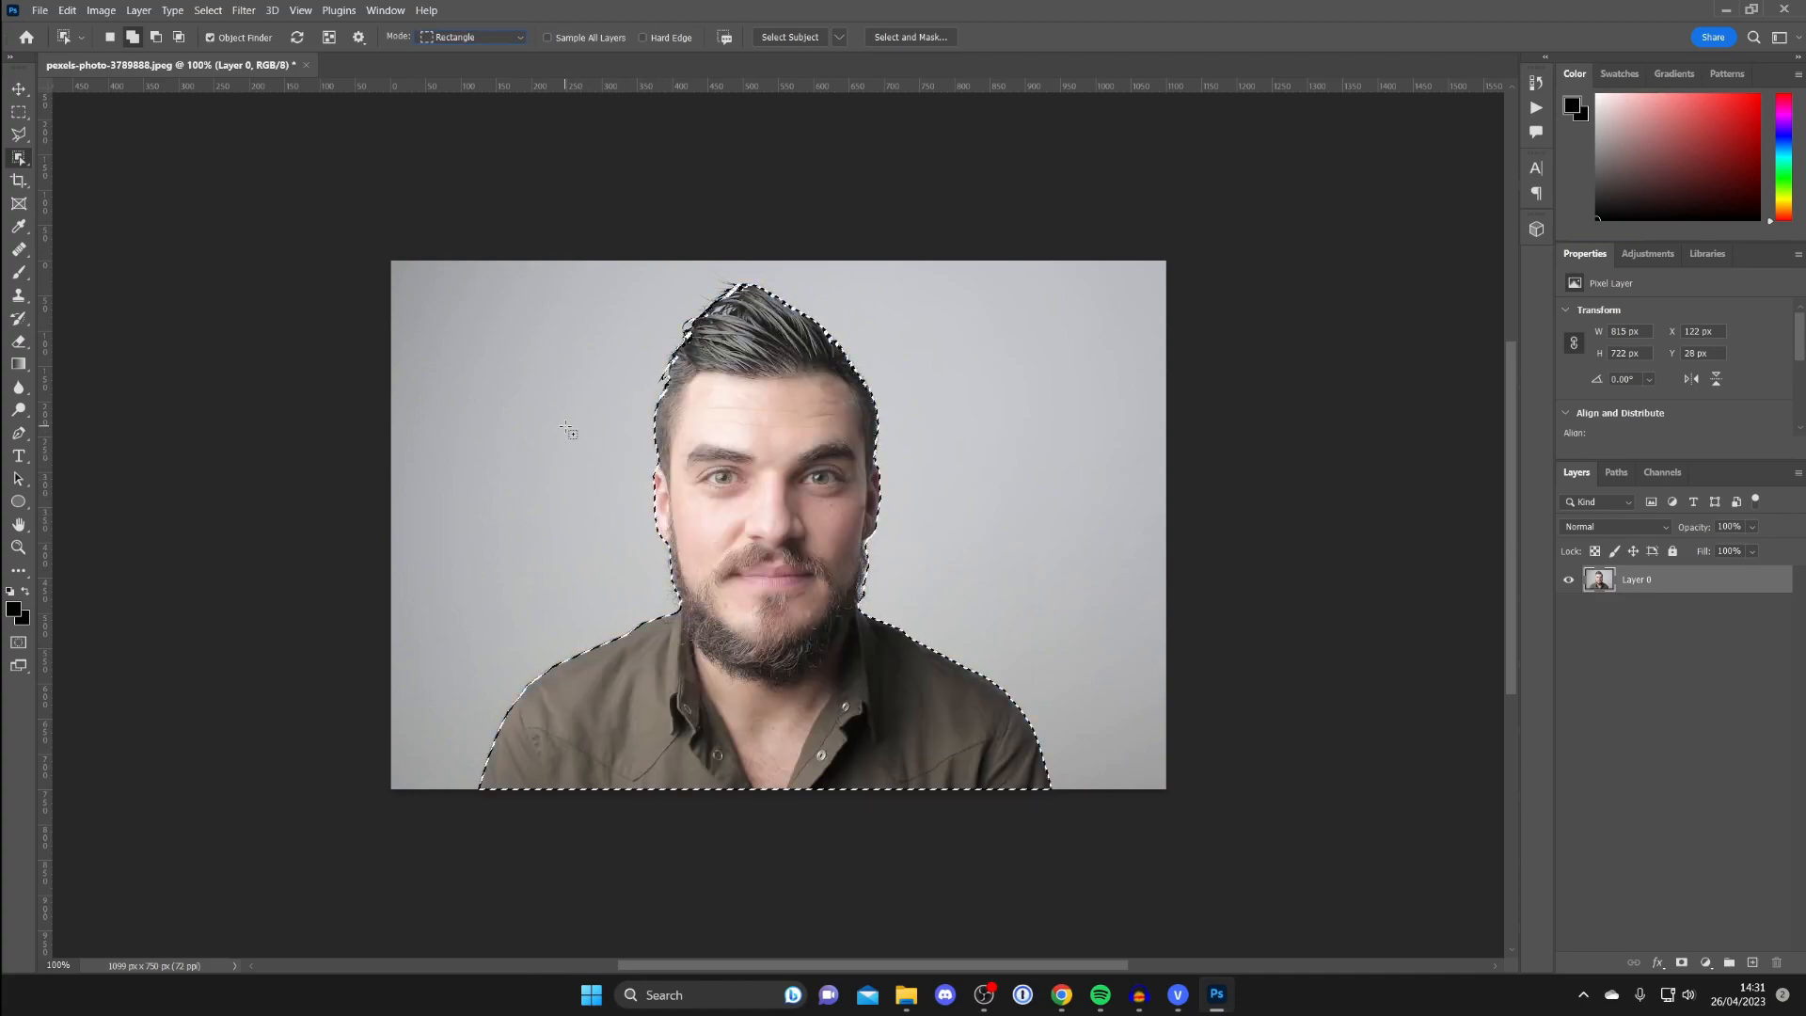
- Set the Object Selection mode to Lasso and switch to freehand lasso selecting
{"action": "left_click", "coordinate": [472, 37]}
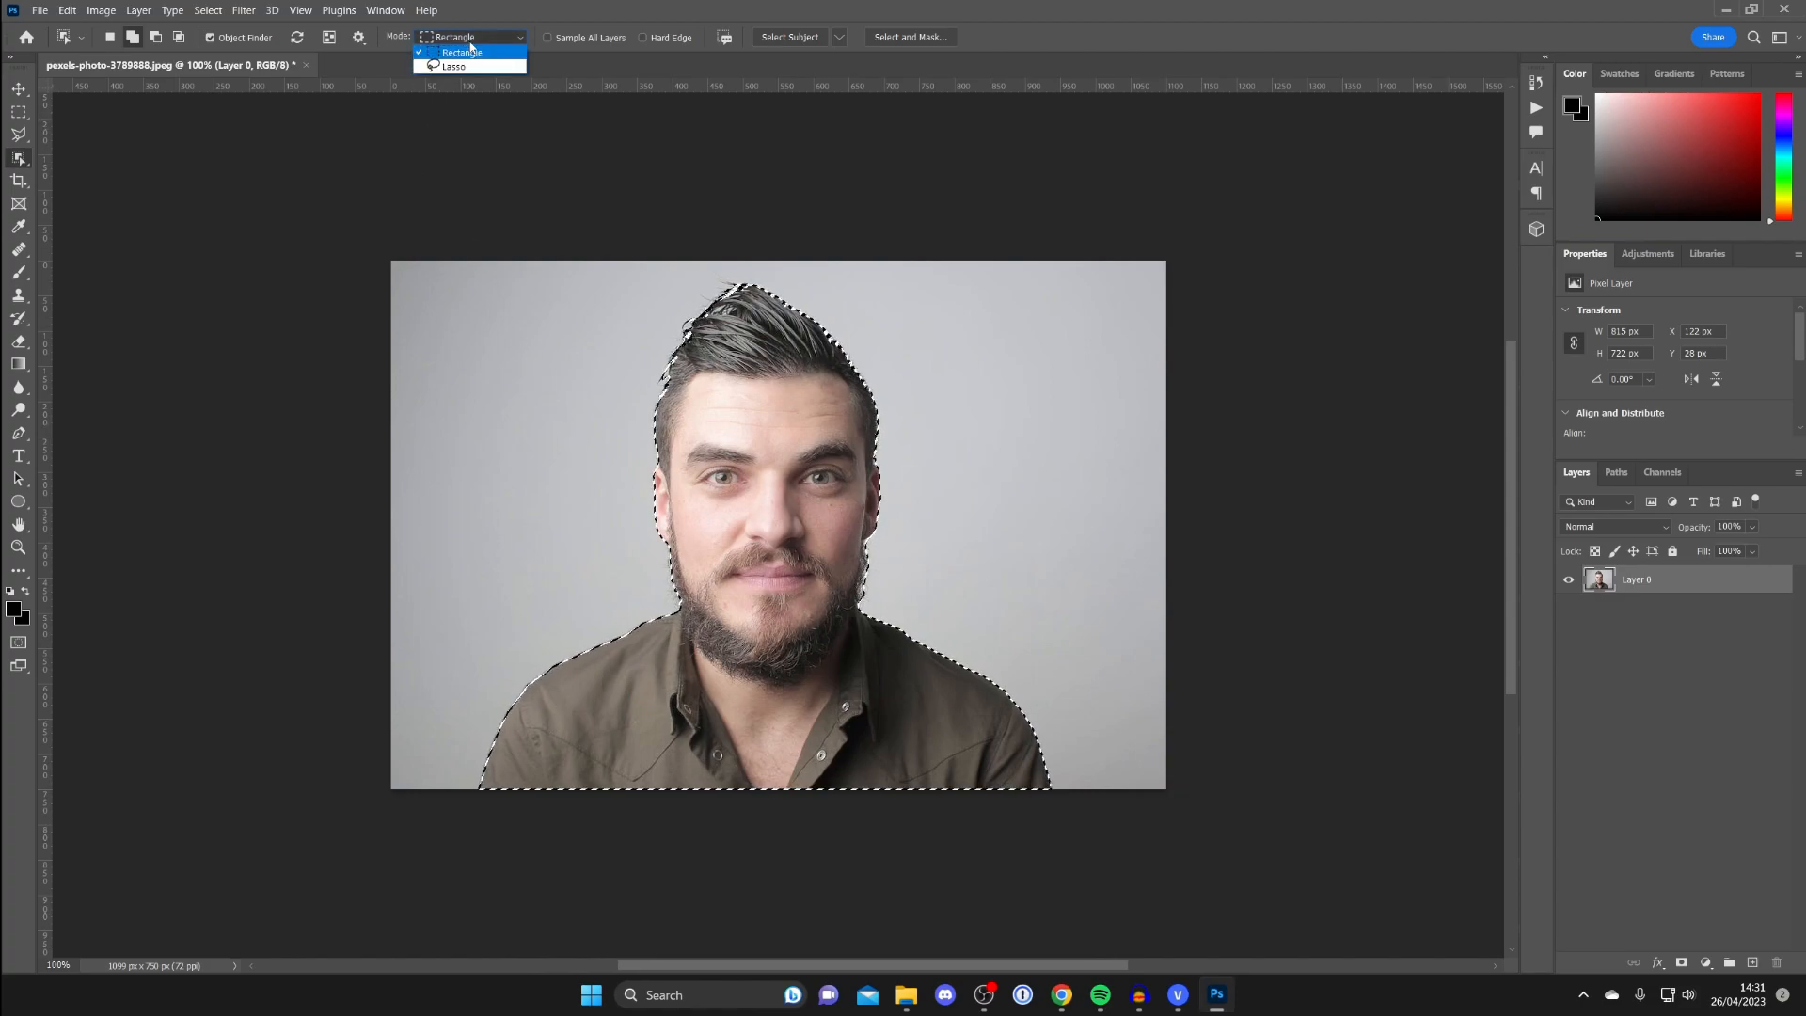
{"action": "left_click", "coordinate": [452, 65]}
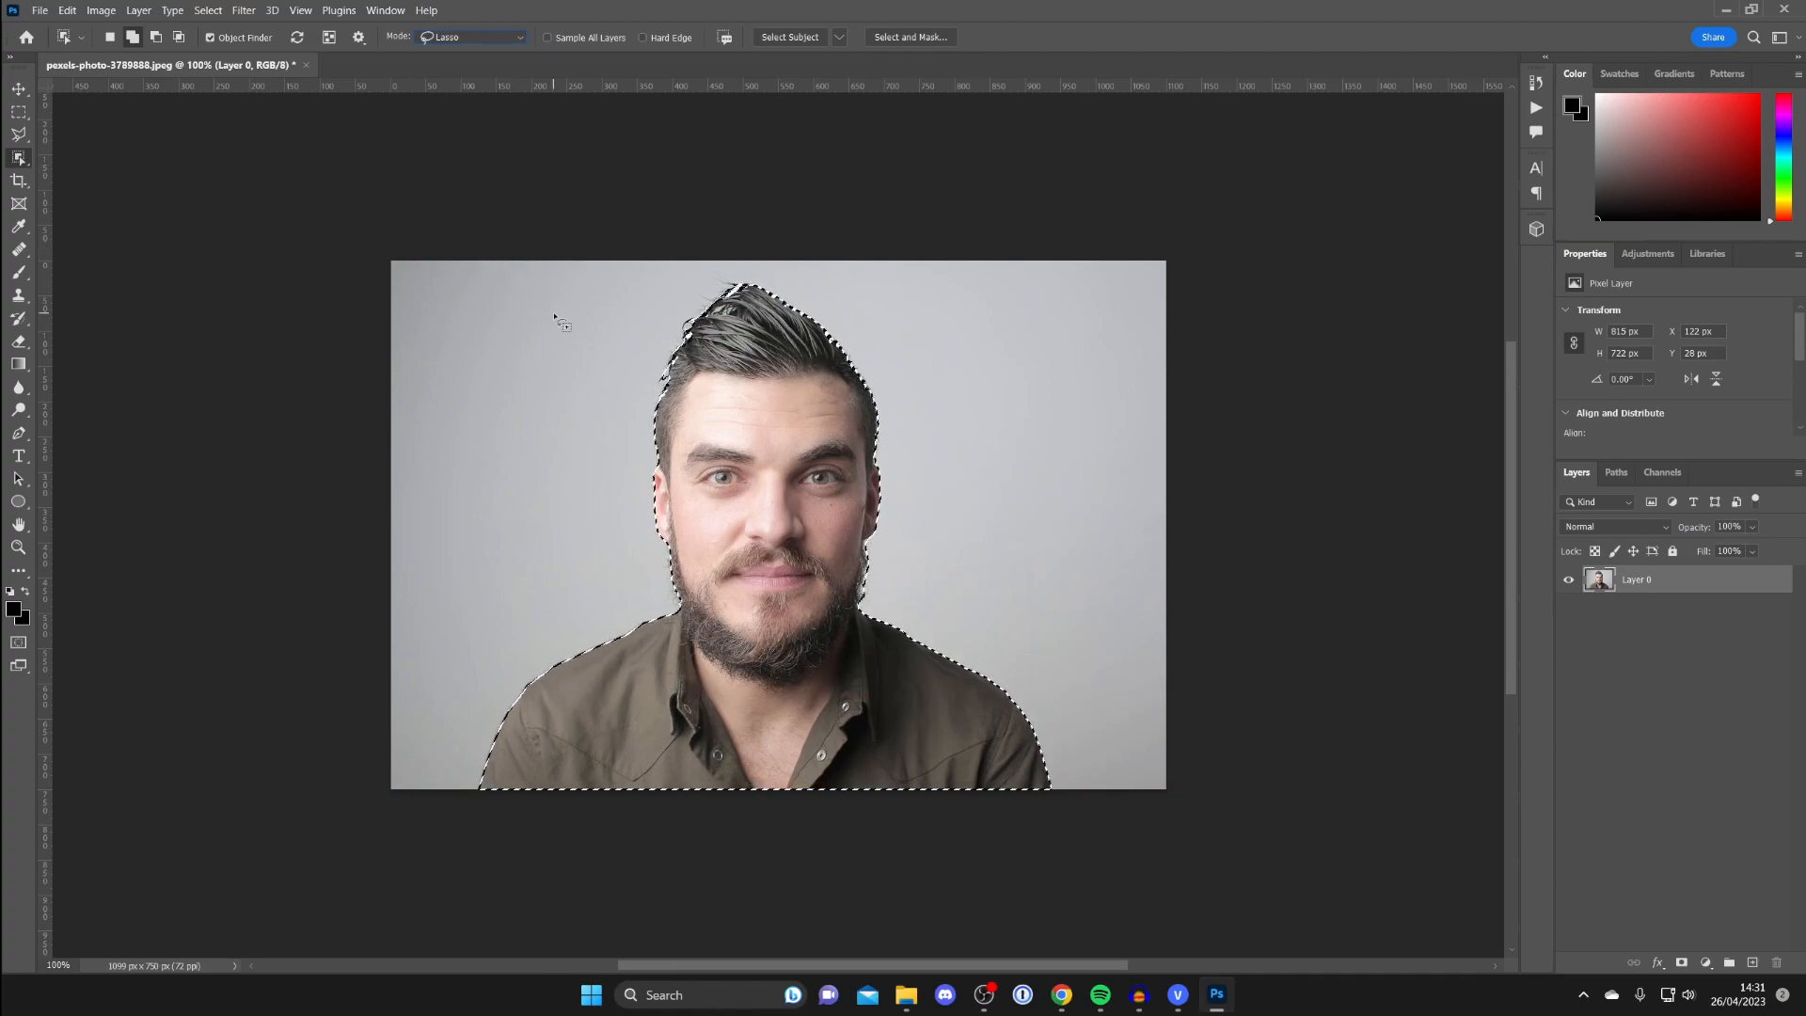
{"action": "key", "text": "ctrl+d"}
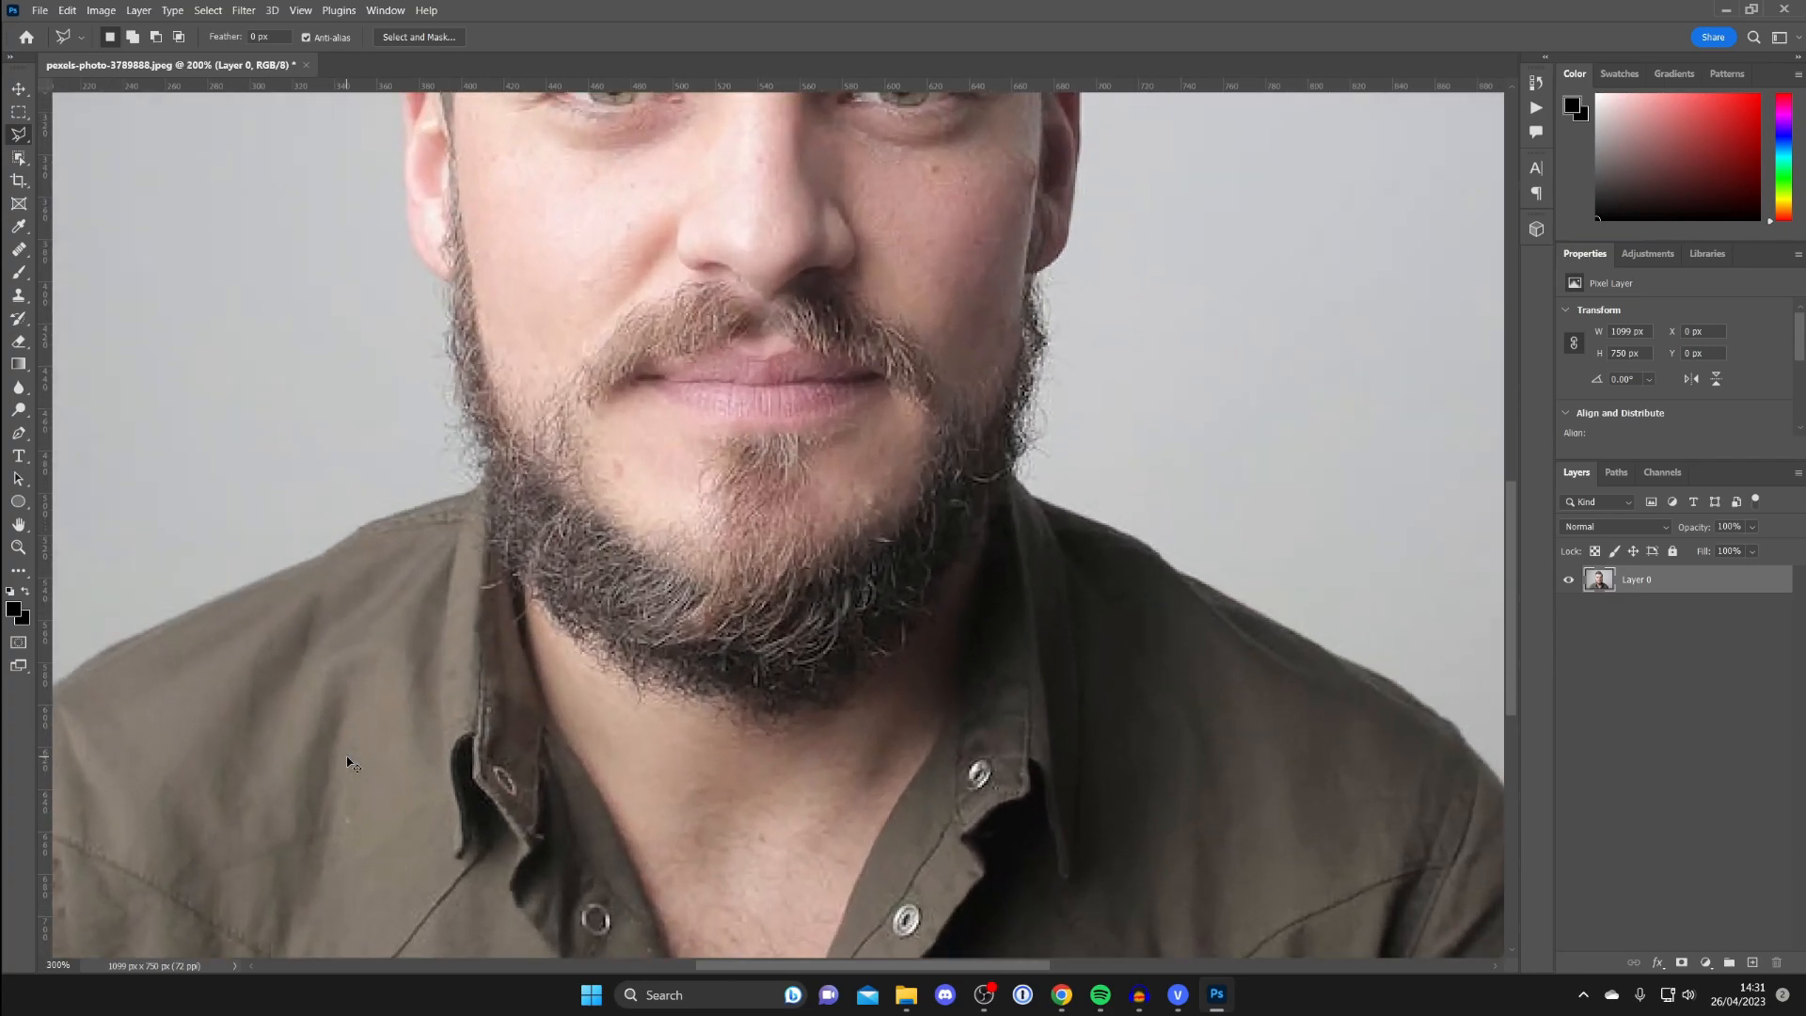
{"action": "scroll", "scroll_direction": "down", "scroll_amount": 3}
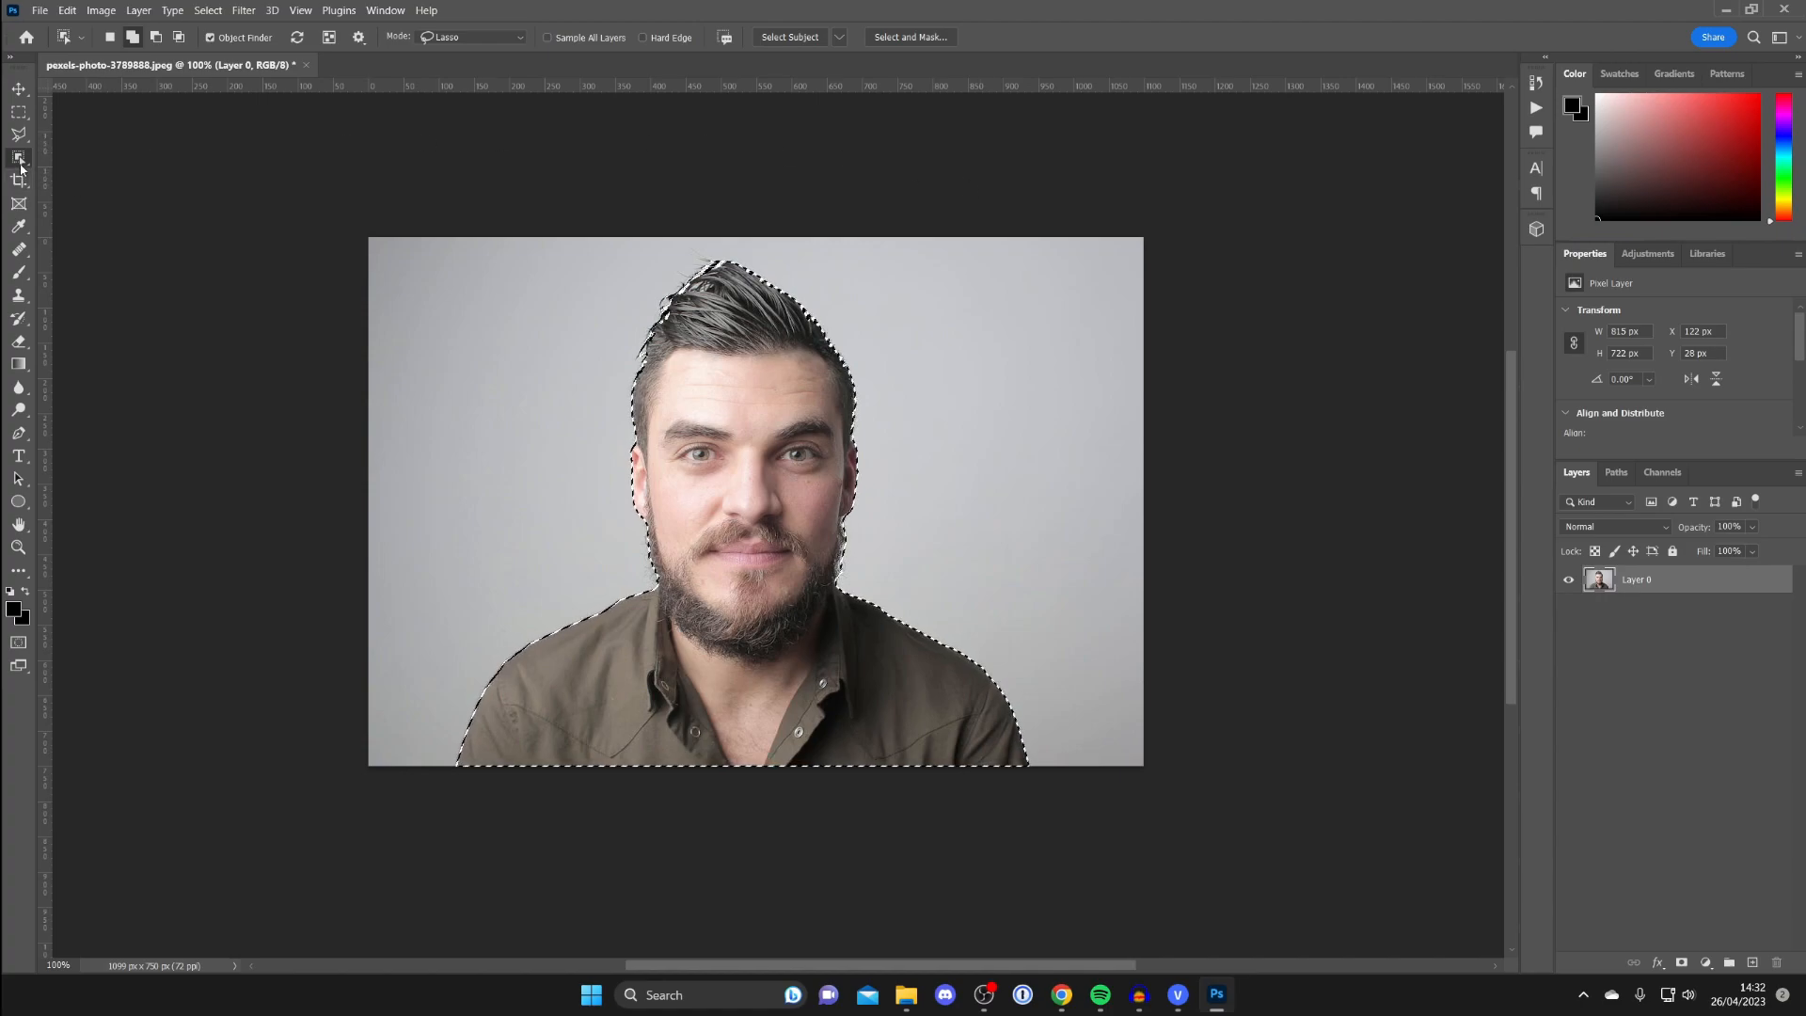
{"action": "mouse_move", "coordinate": [19, 158]}
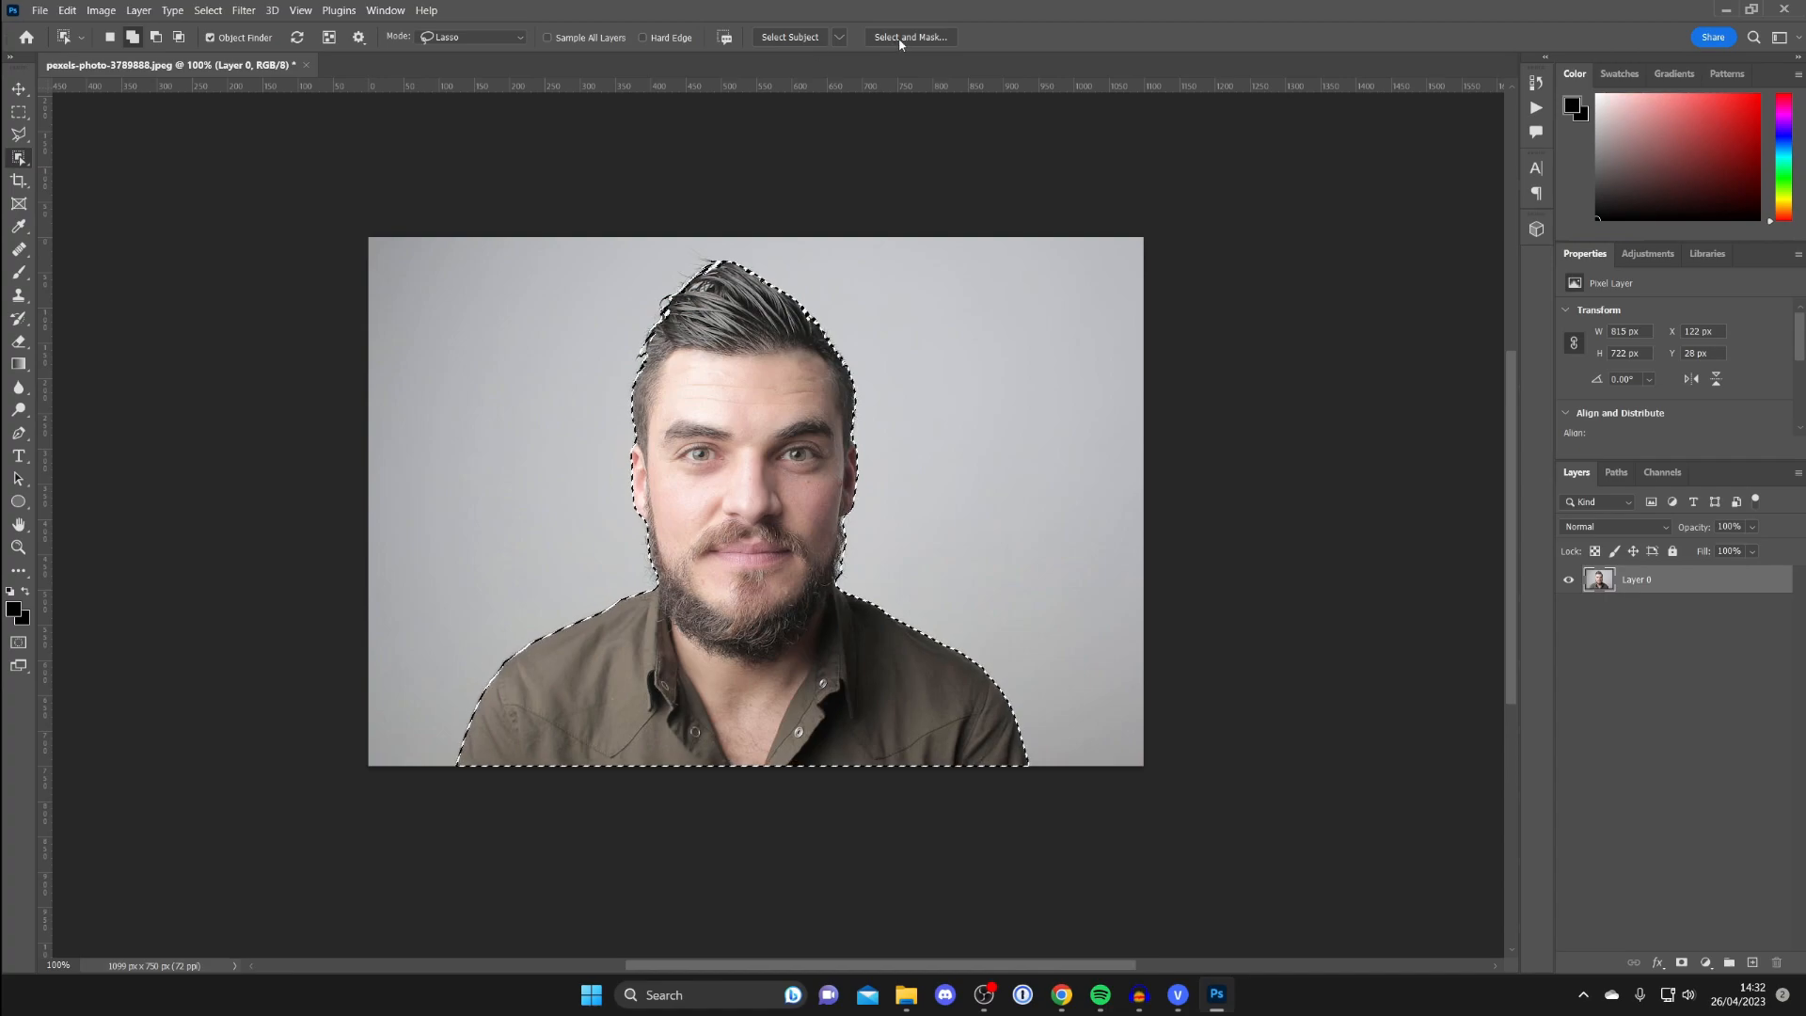
- Open Select and Mask to preview the man on a transparent checkerboard
{"action": "left_click", "coordinate": [909, 36]}
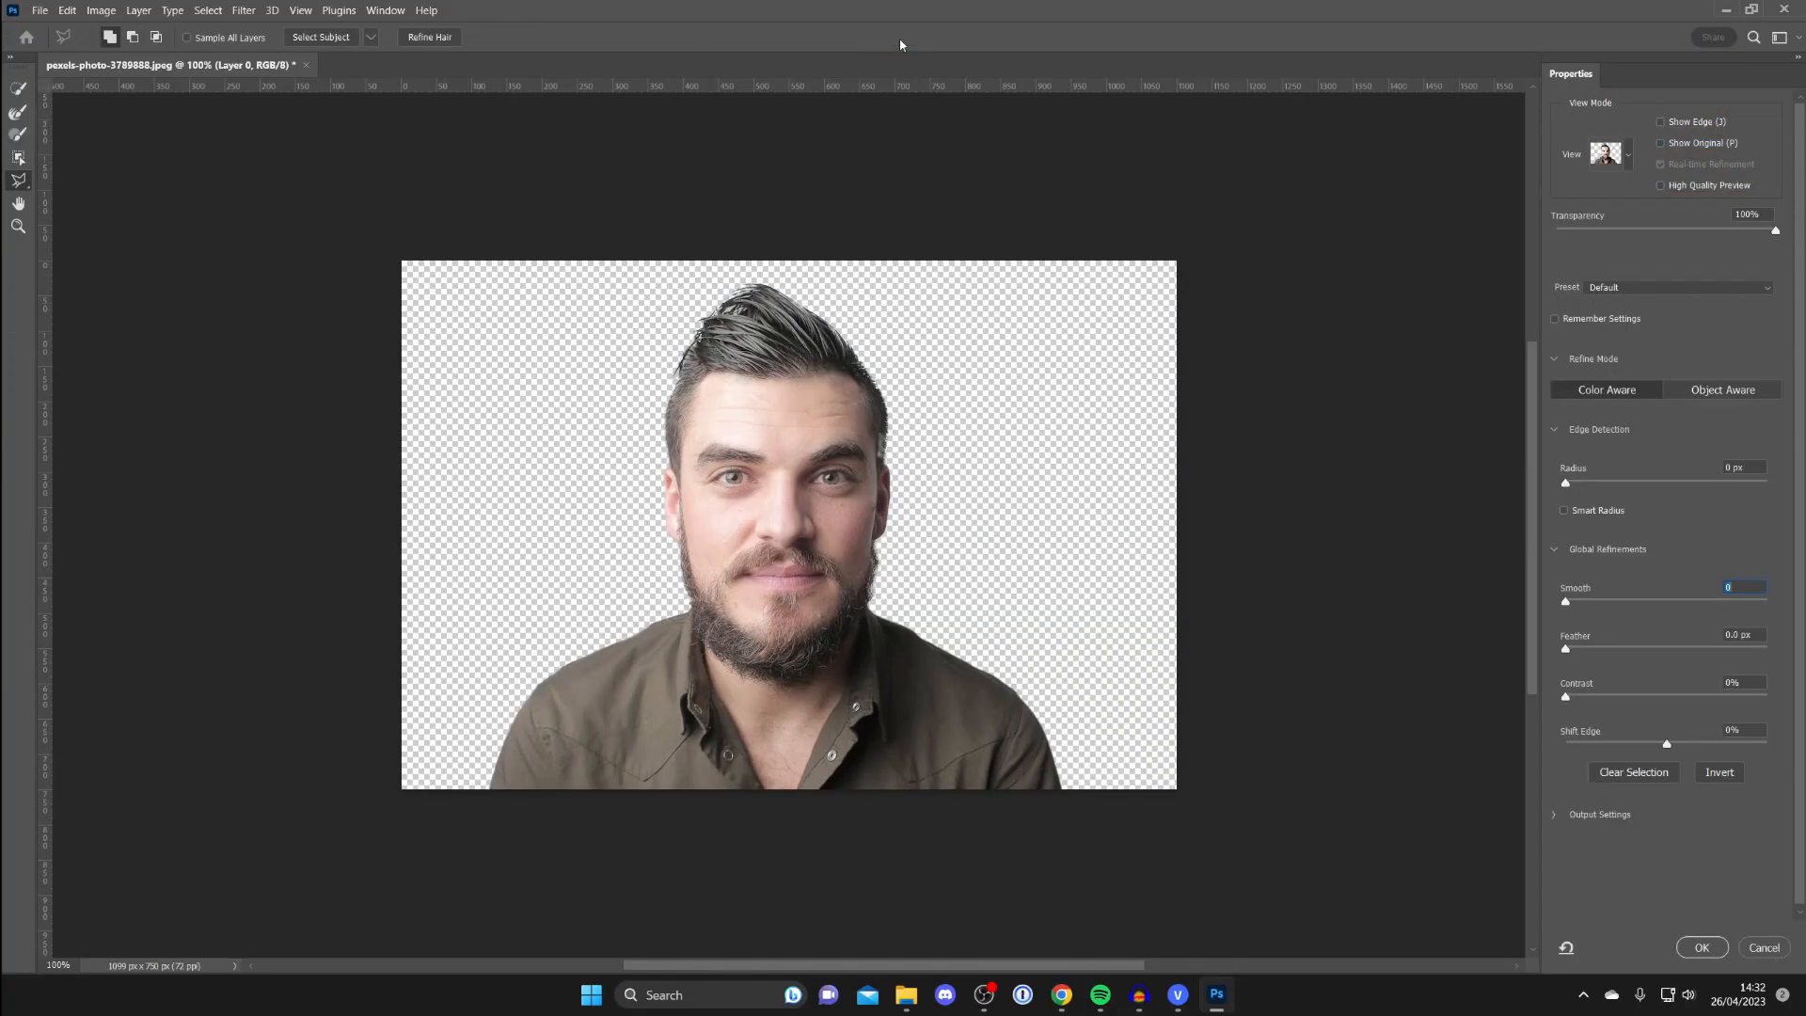
{"action": "mouse_move", "coordinate": [1624, 281]}
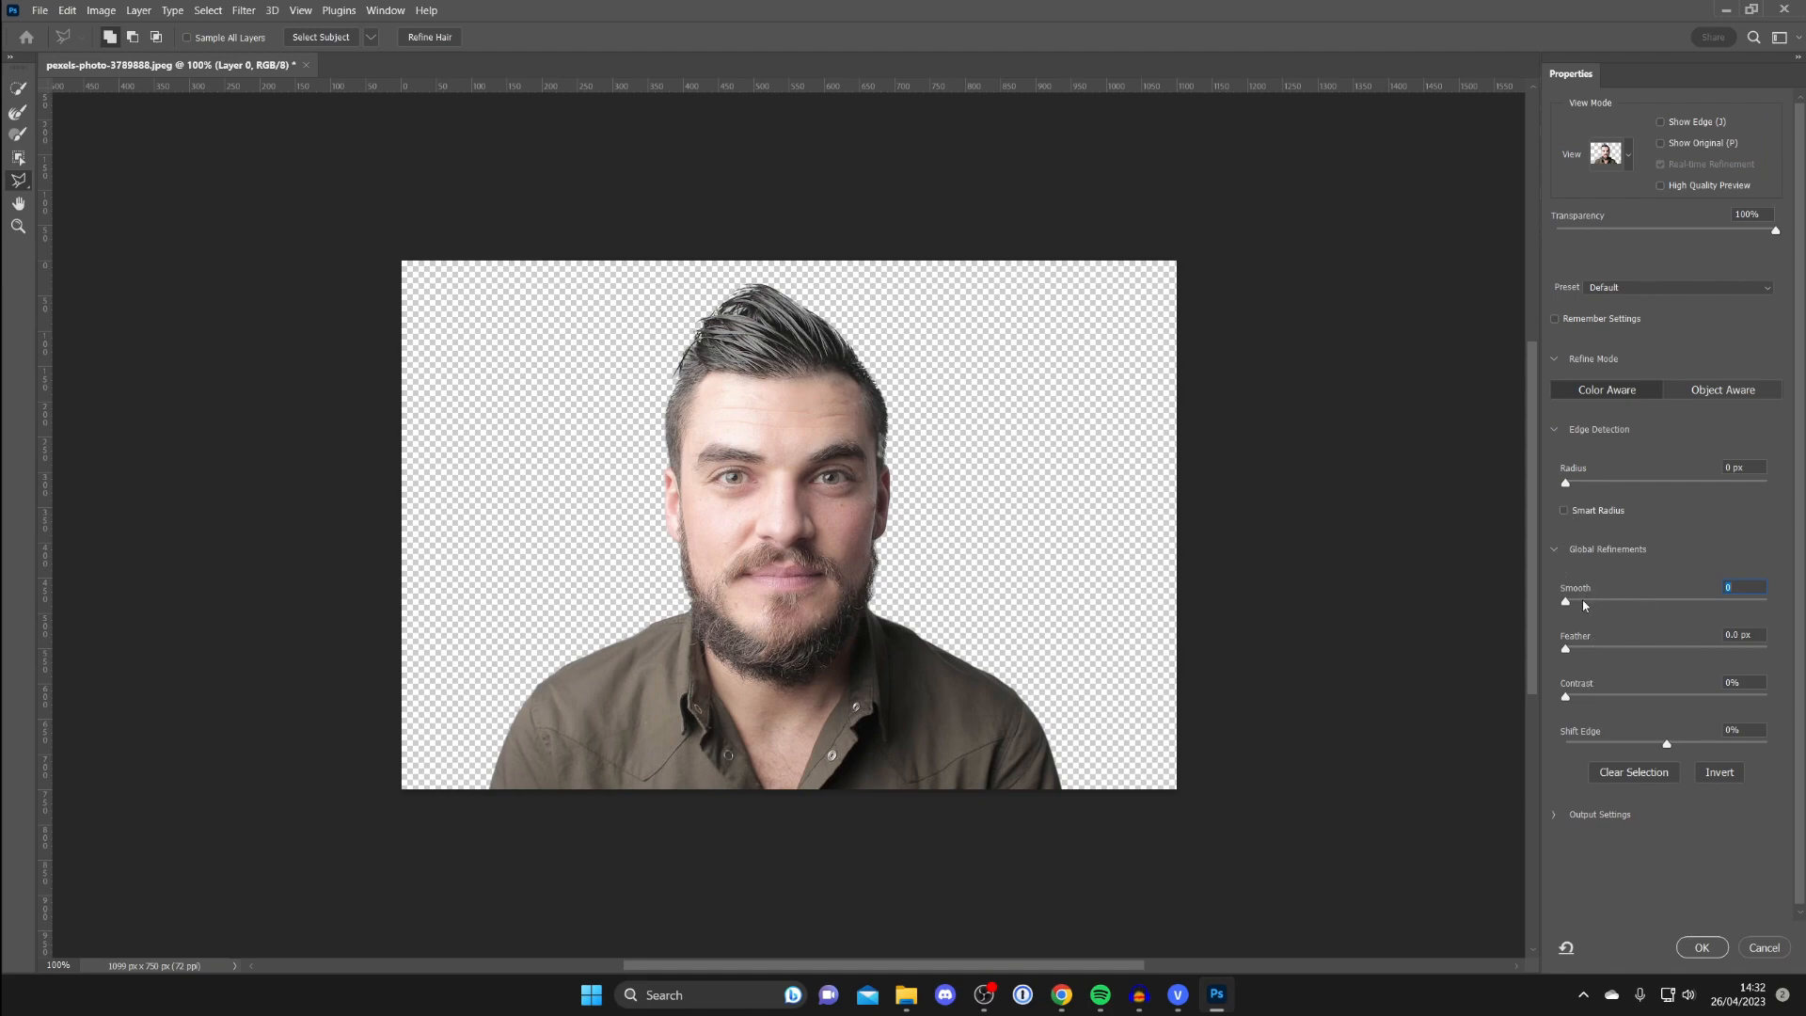
- Set Global Refinements Smooth to 22 and accept the refined edge
{"action": "left_click_drag", "start_coordinate": [1566, 600], "coordinate": [1610, 600]}
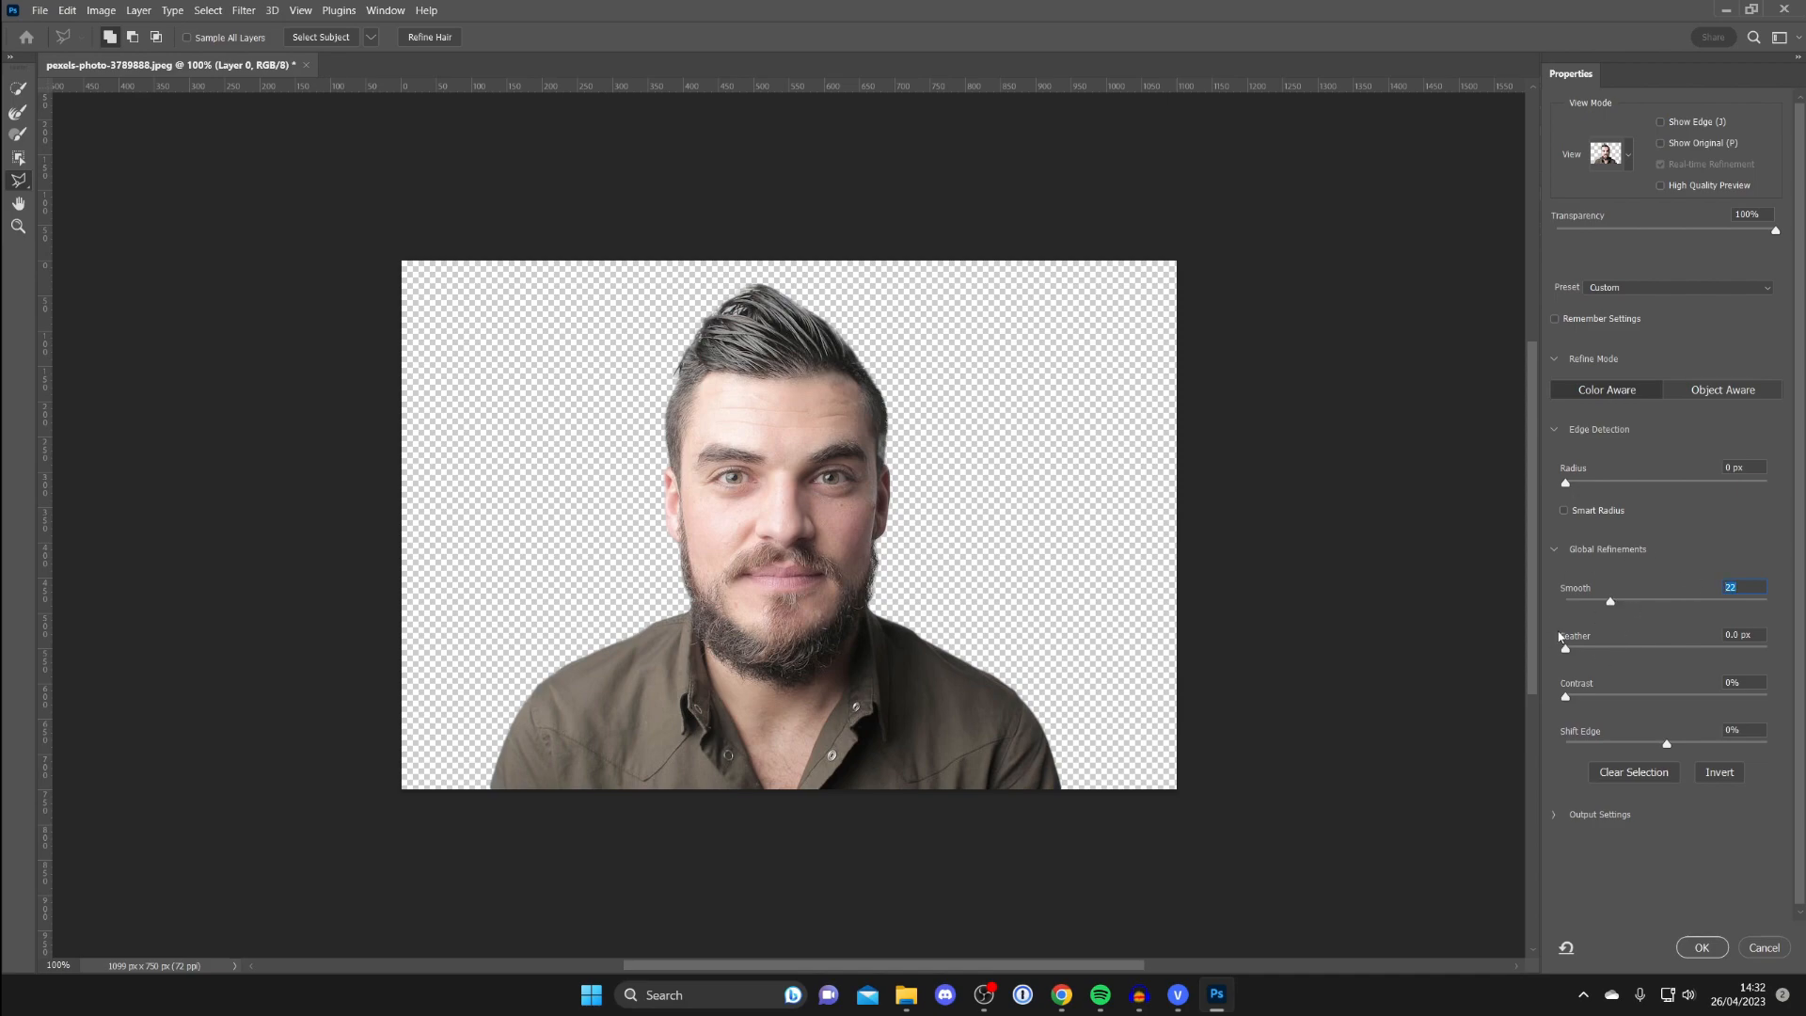
{"action": "left_click", "coordinate": [1700, 947]}
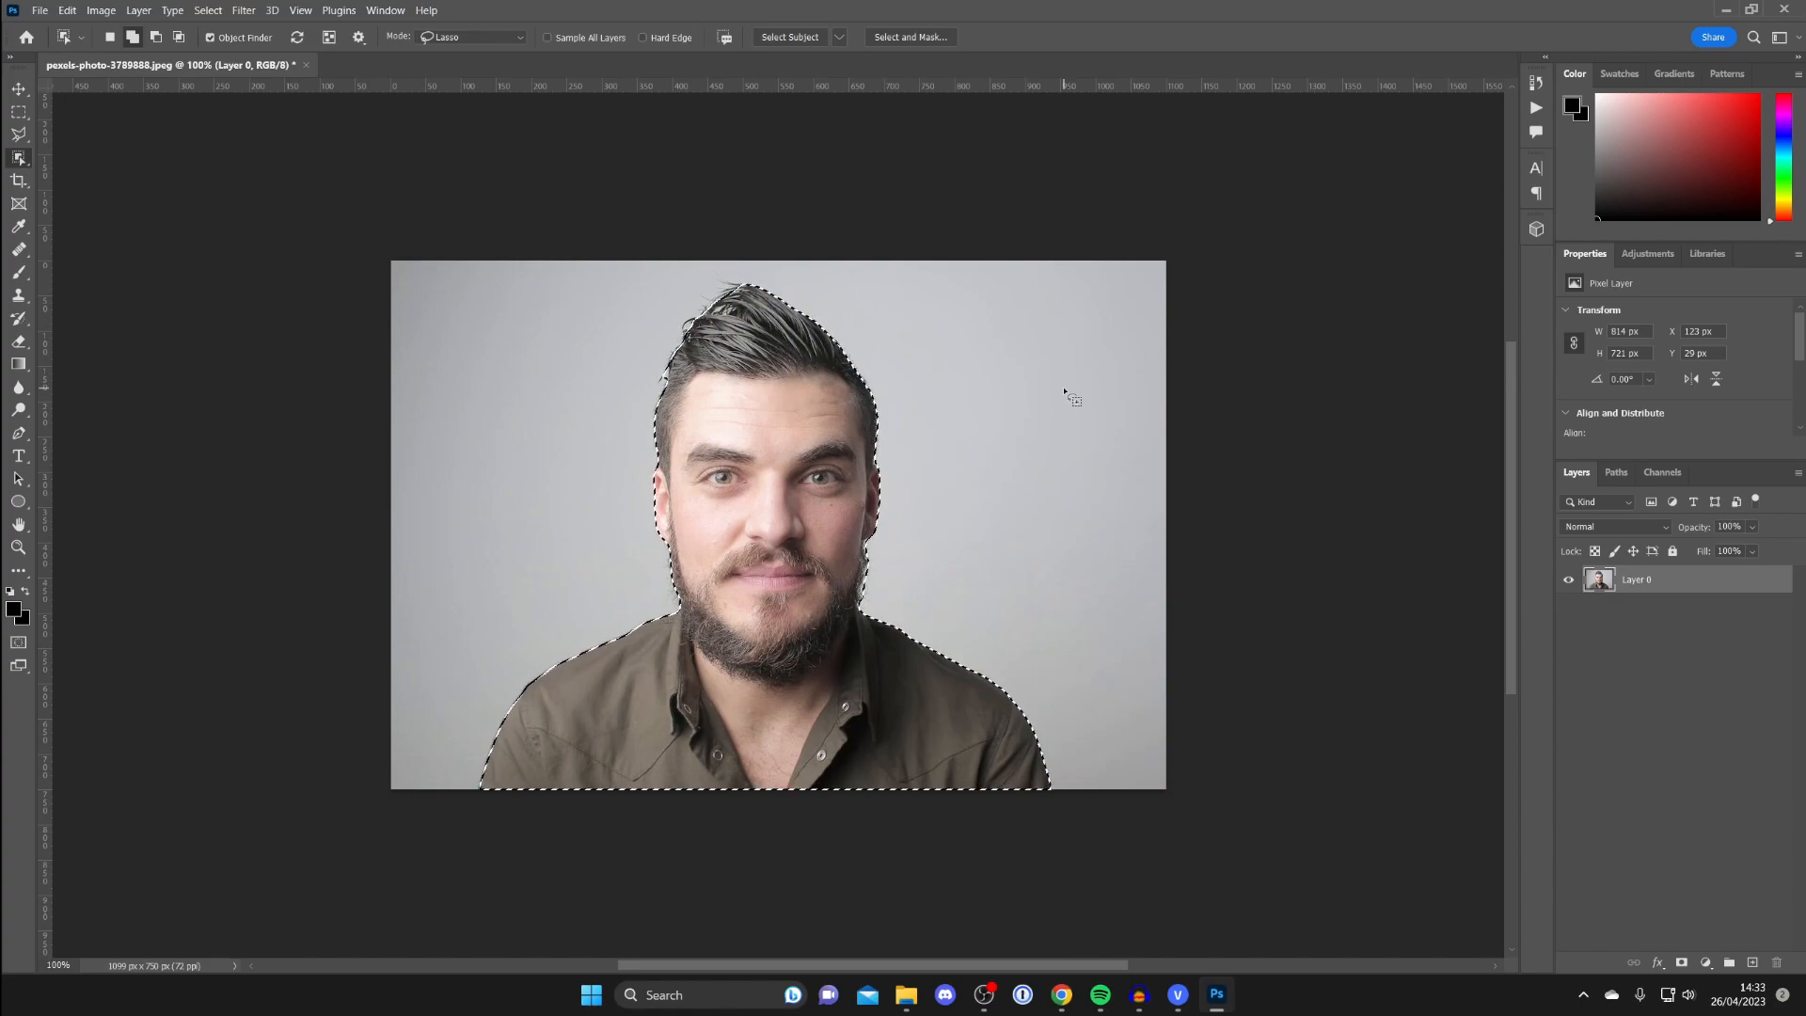
{"action": "key", "text": "Delete"}
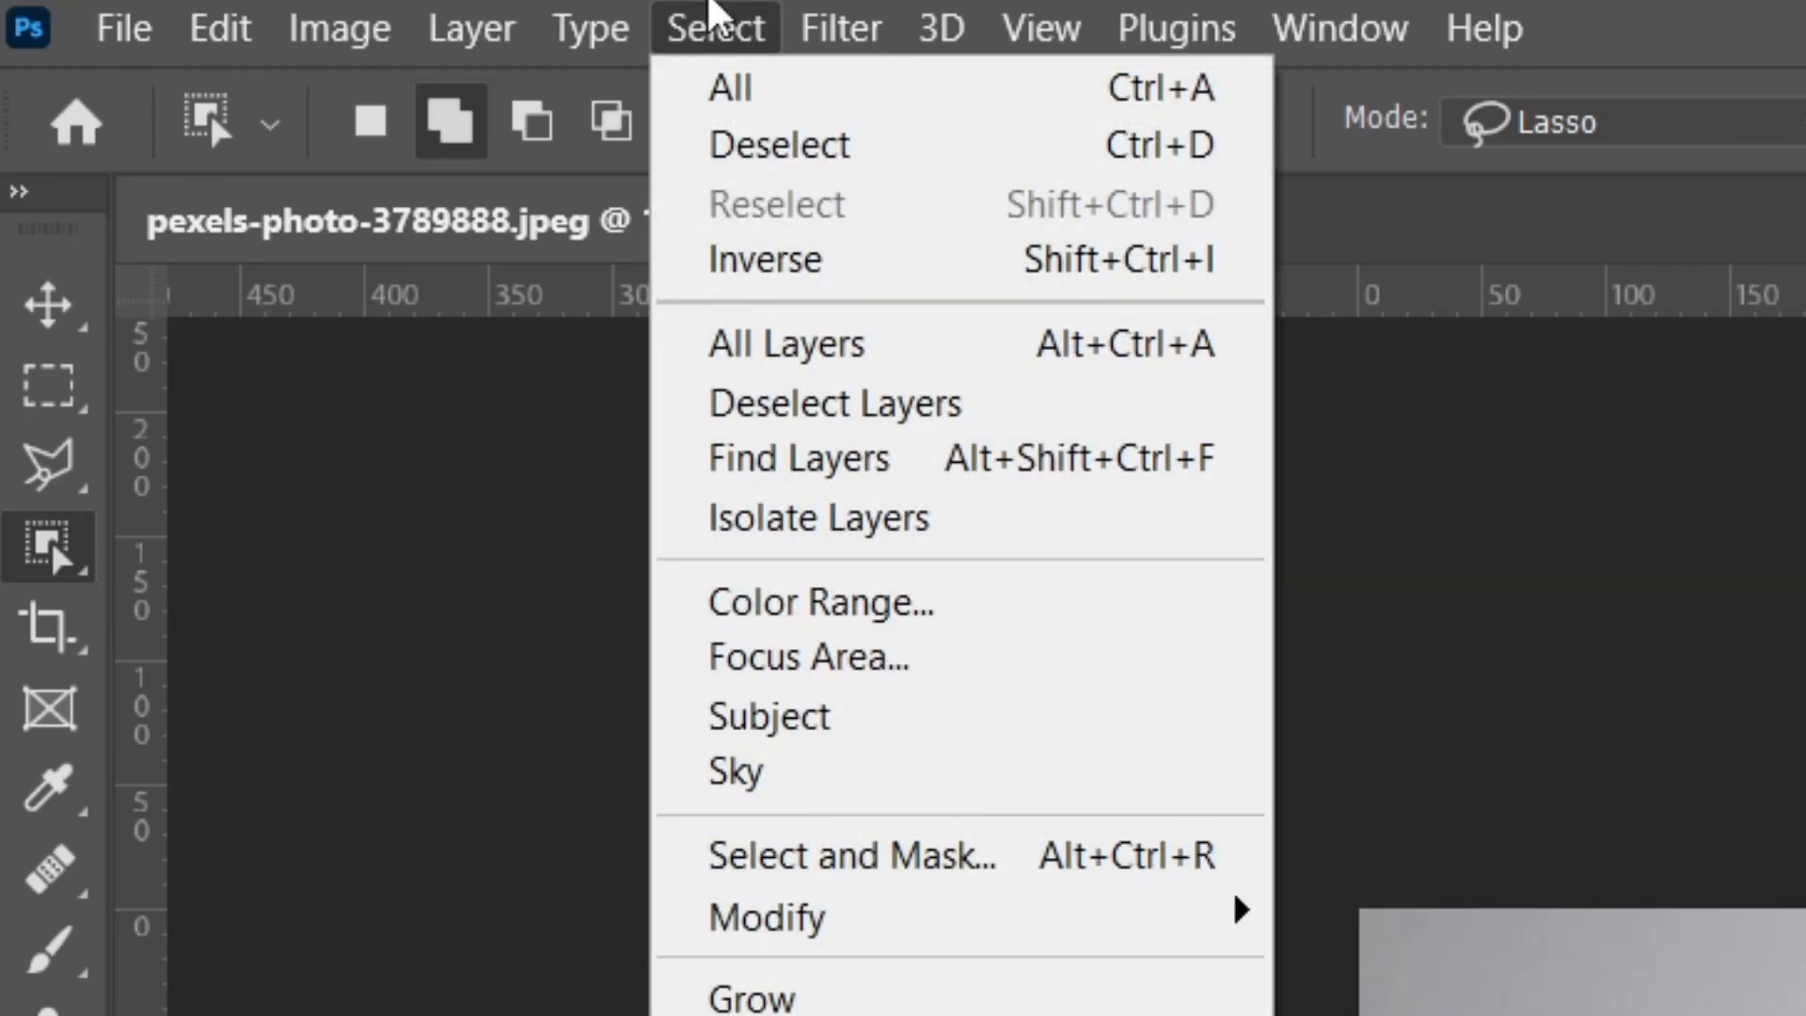
- Invert the selection so the grey background is selected
{"action": "left_click", "coordinate": [768, 713]}
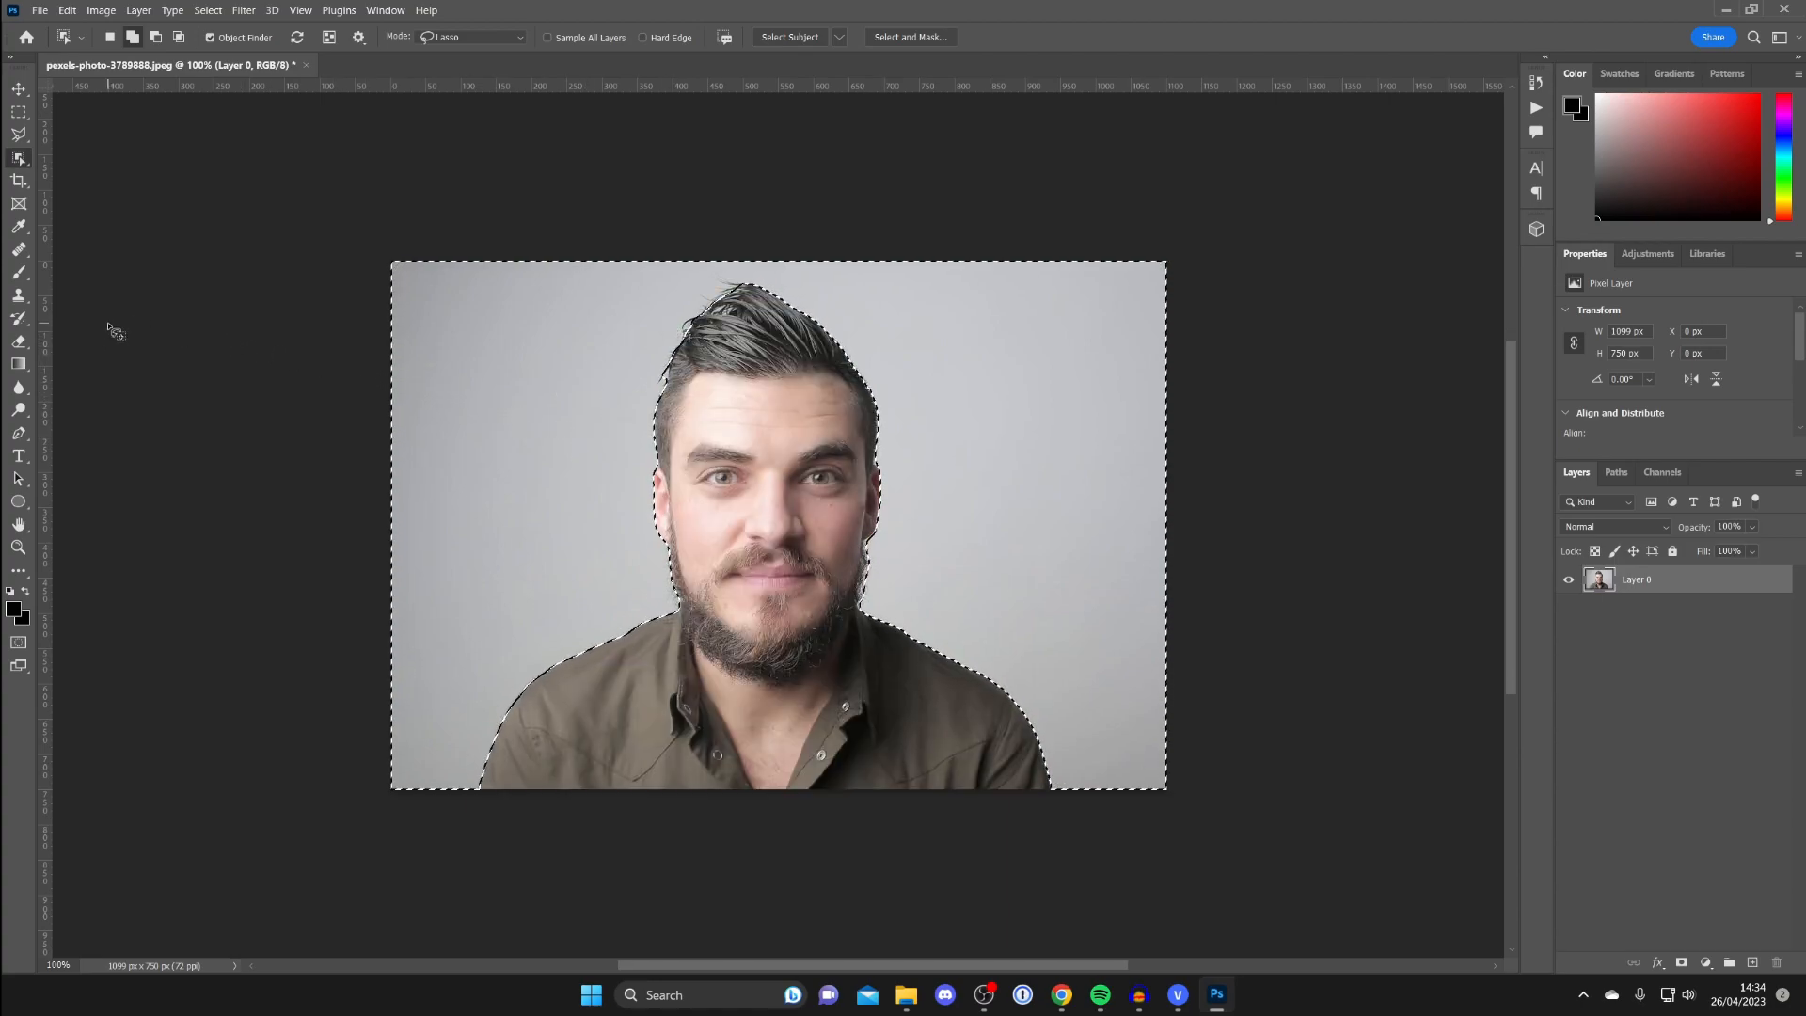
{"action": "mouse_move", "coordinate": [19, 342]}
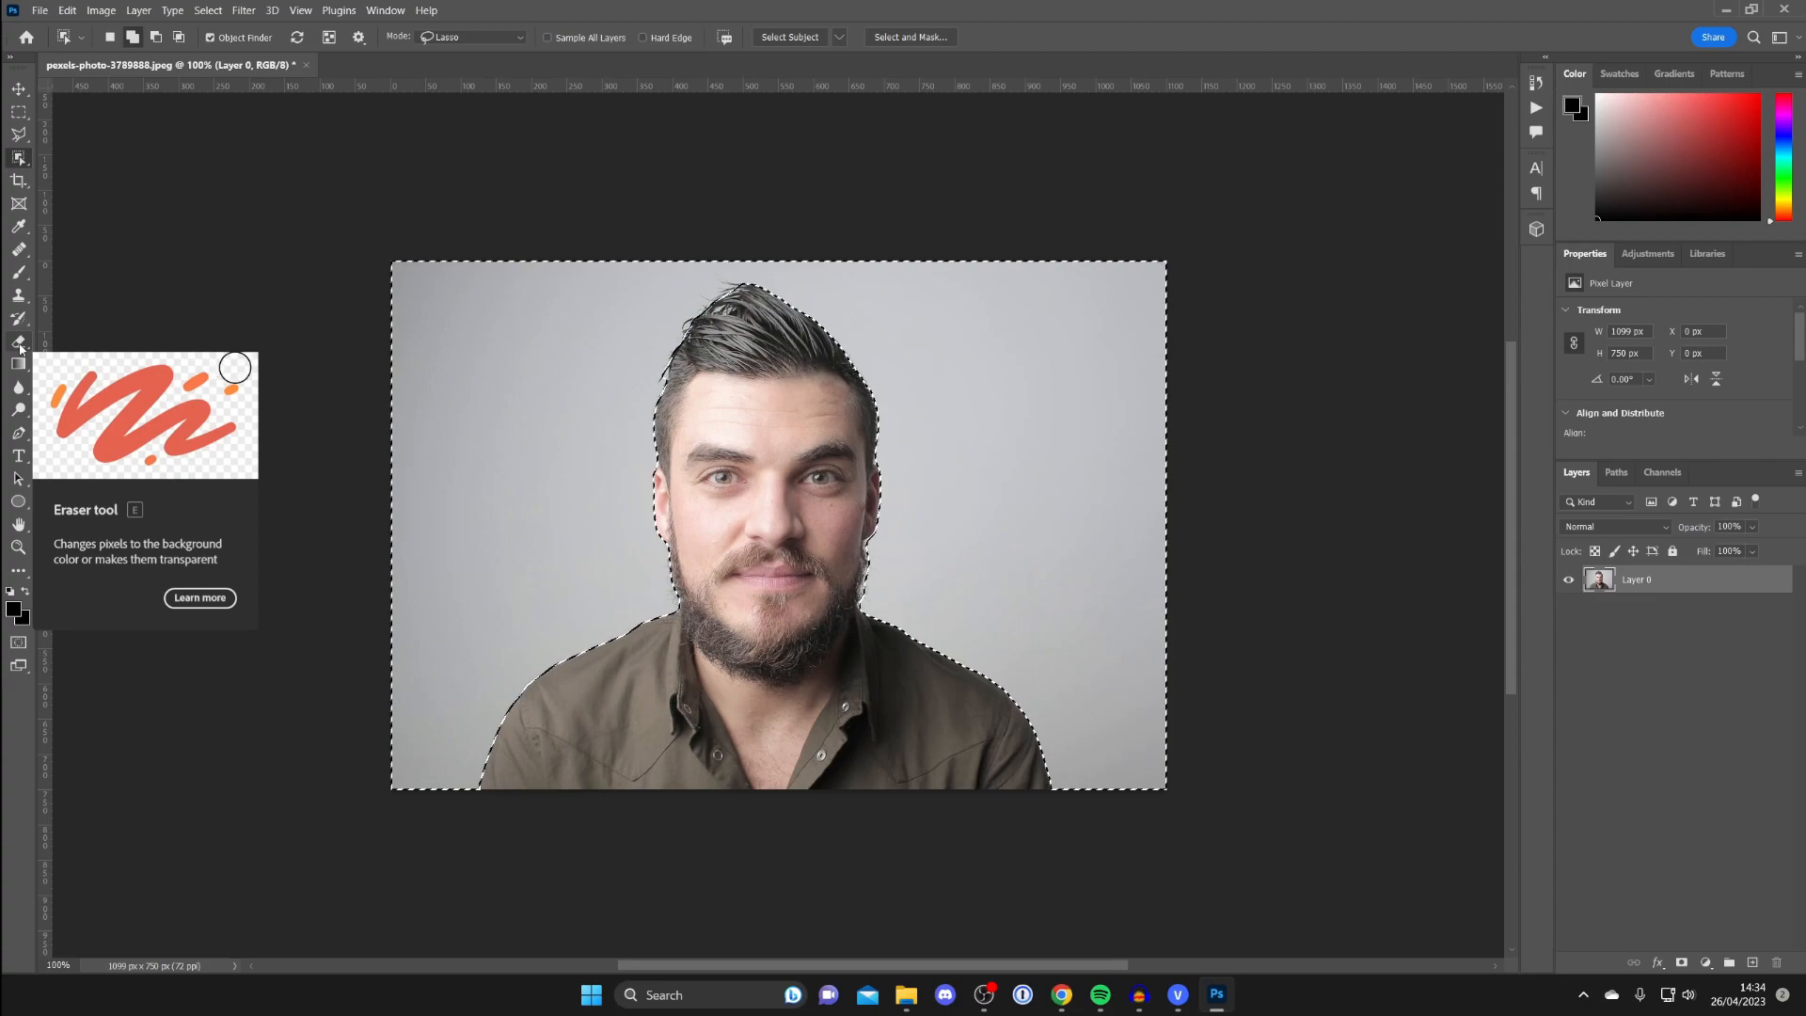
- Erase the grey background with the Eraser and start Free Transform on the man
{"action": "left_click", "coordinate": [20, 250]}
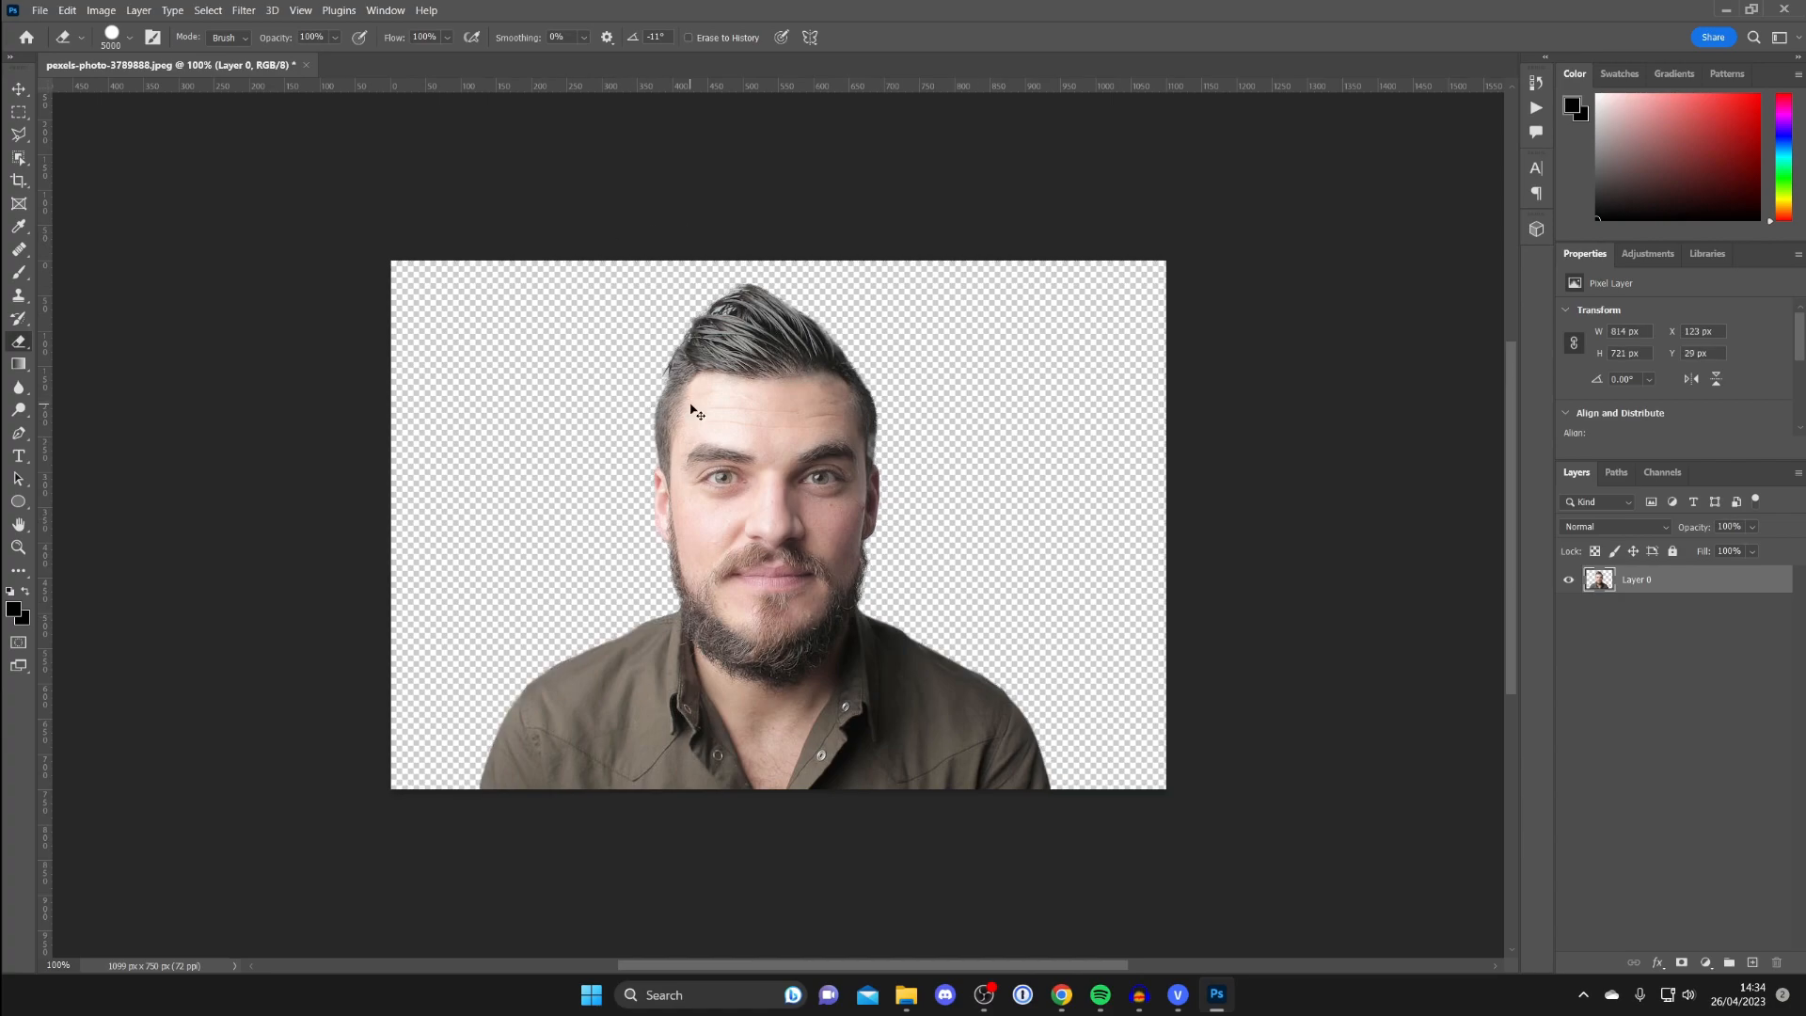
{"action": "key", "text": "ctrl+t"}
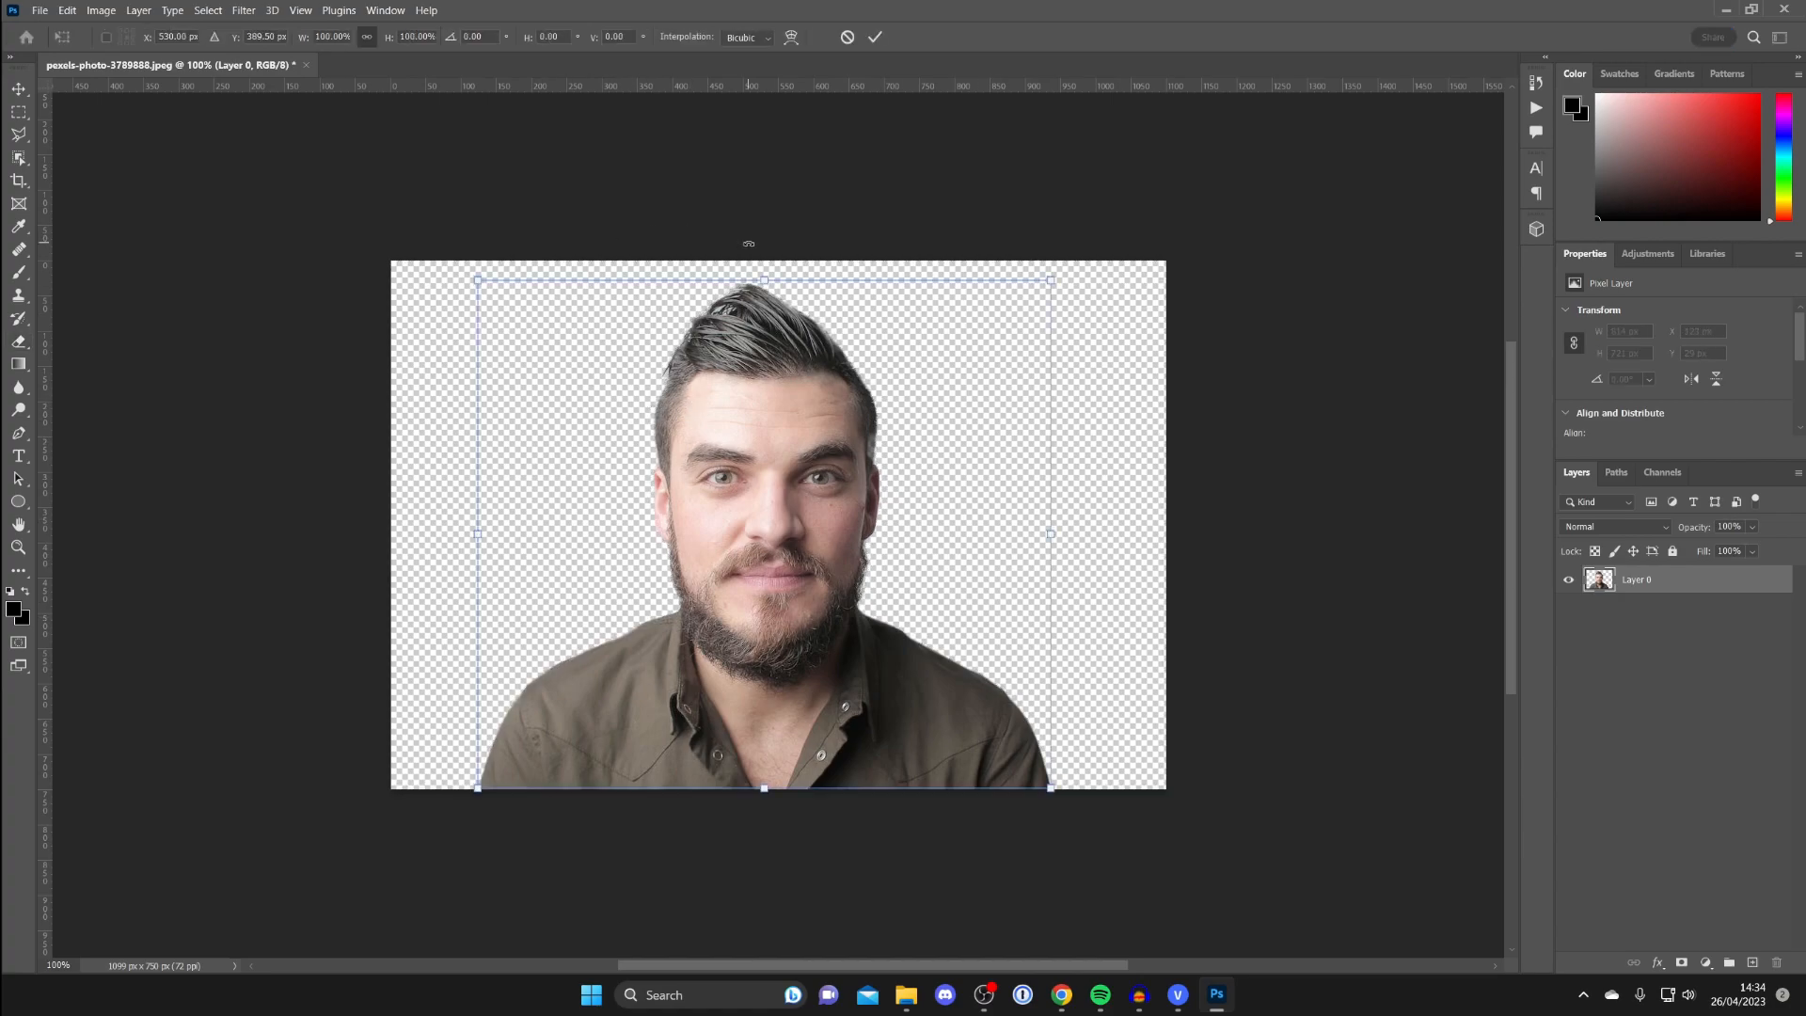